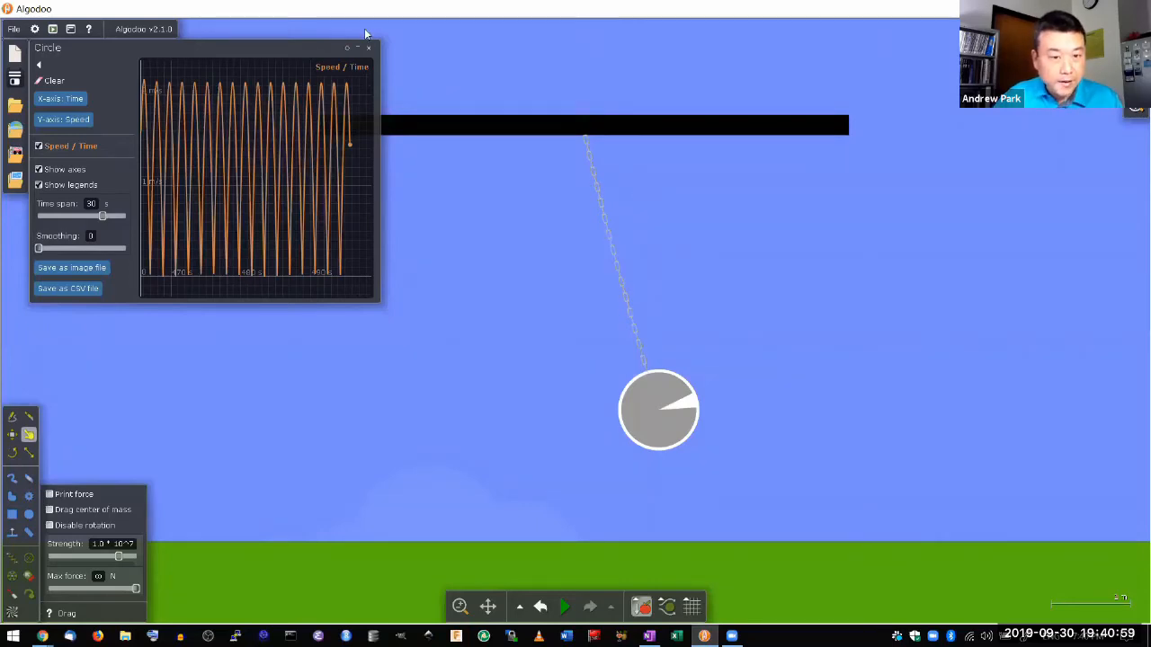
Close the Speed/Time graph window to reveal the five-ball Newton's cradle scene
click(366, 48)
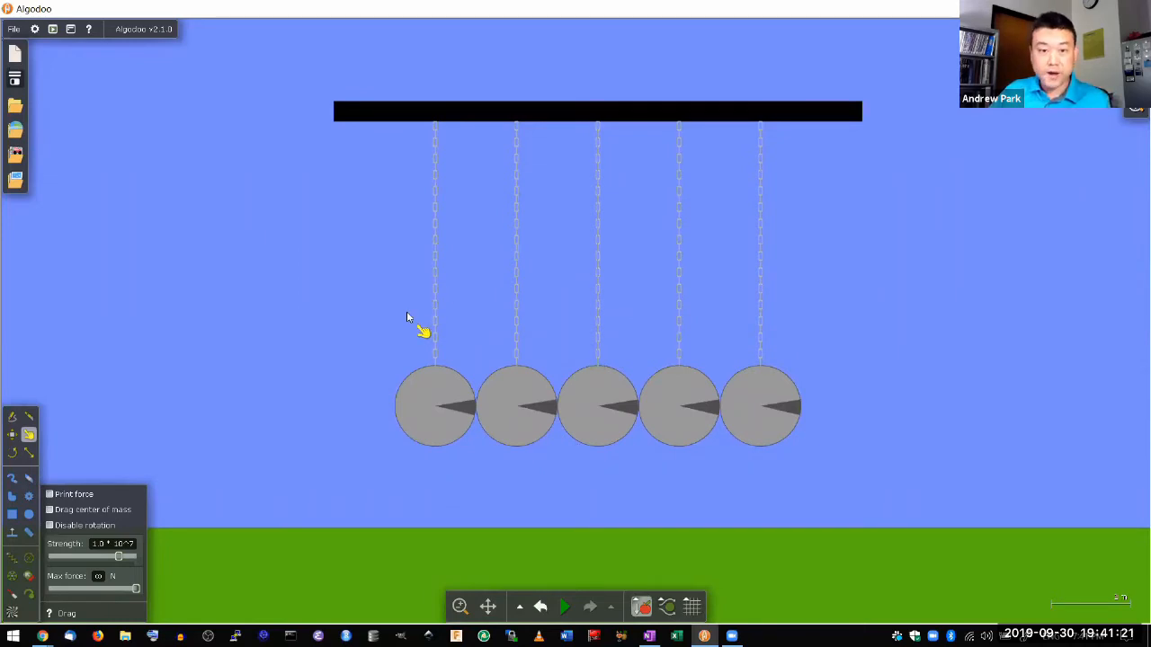
mouse_move(380, 364)
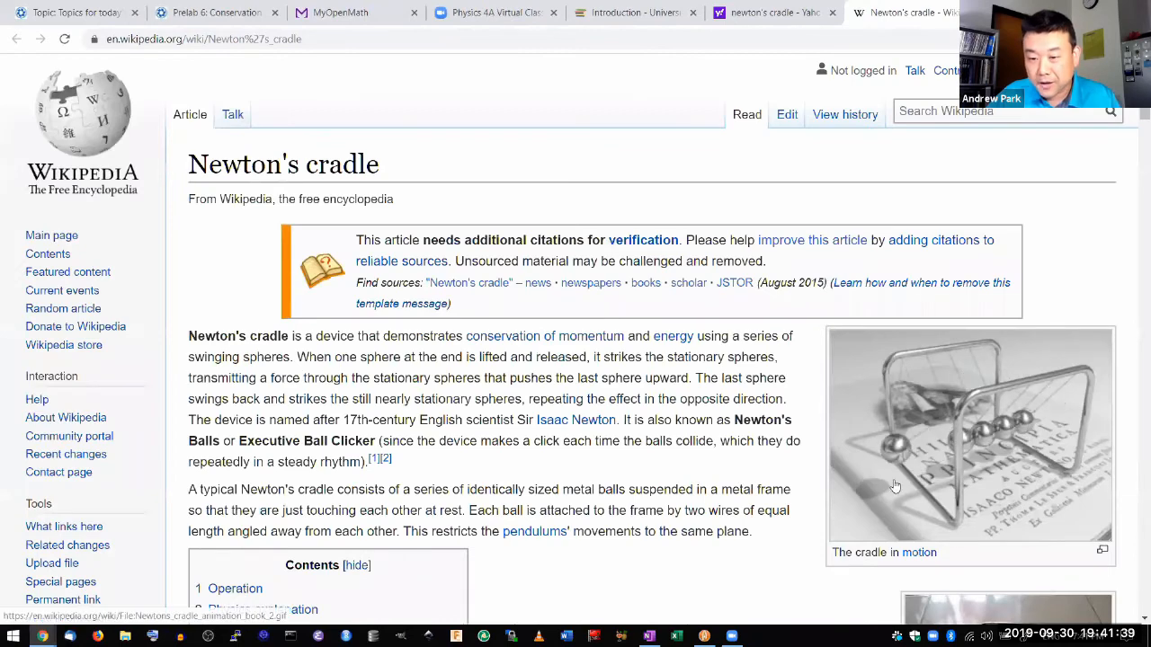
Scroll down the Newton's cradle Wikipedia article past its introduction and contents
scroll(down, 3)
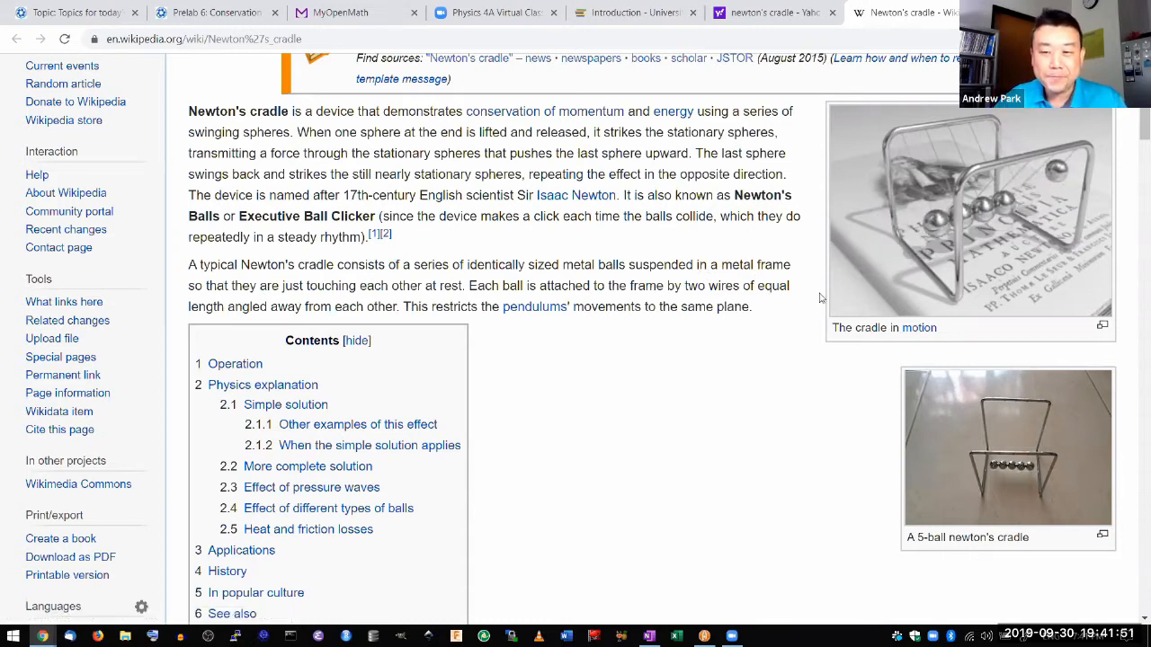
mouse_move(827, 211)
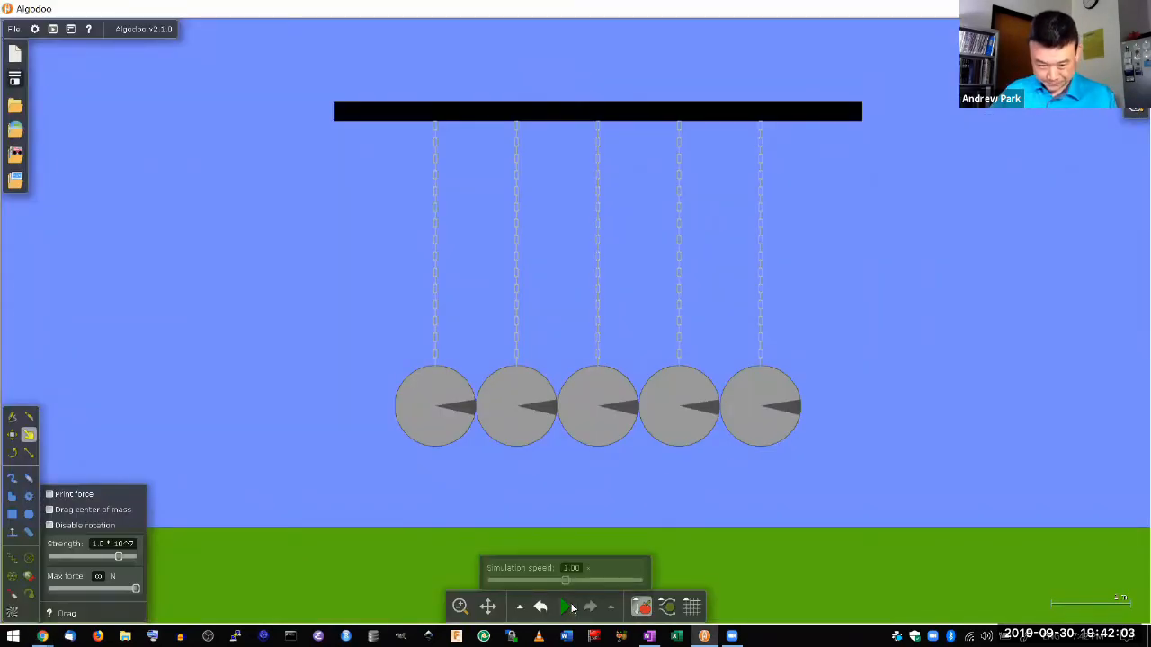
Start the simulation and drag the leftmost ball out to the left, then release it
click(567, 606)
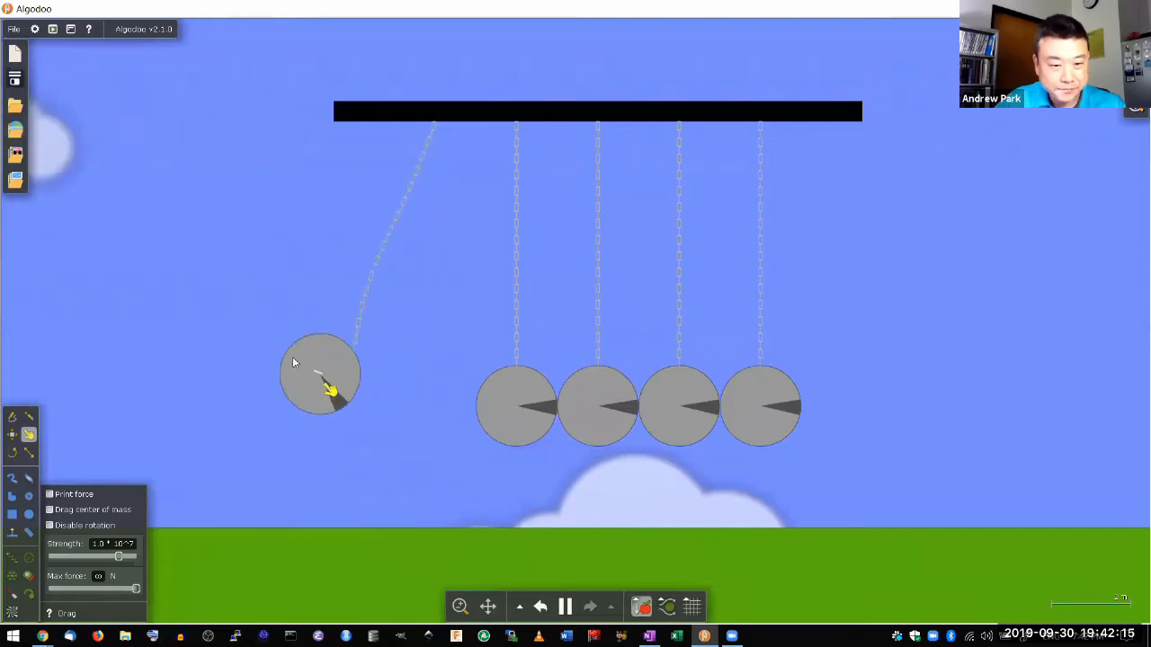
drag(319, 373, 177, 261)
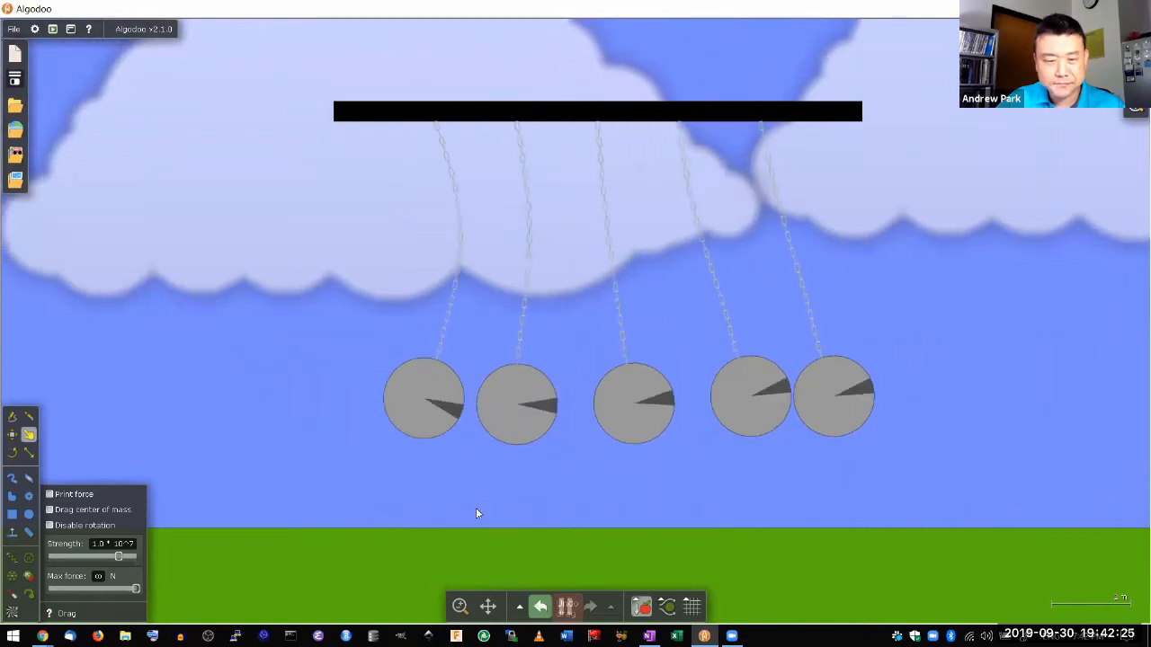
drag(423, 396, 256, 347)
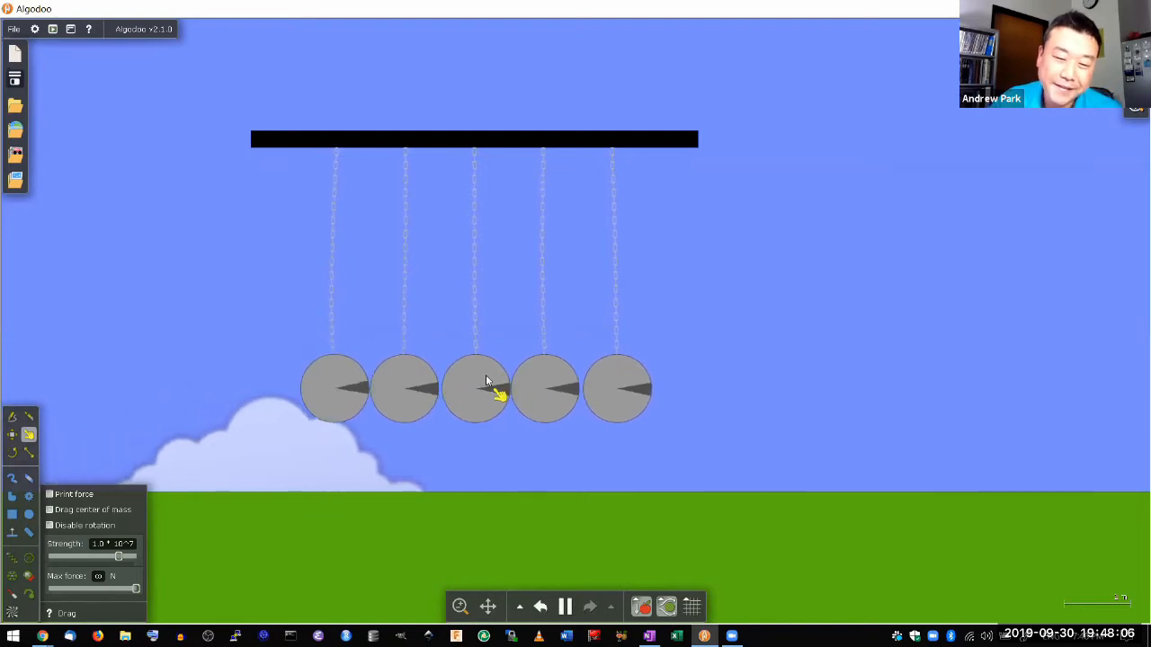
Inspect a ball's context menu, then pull the leftmost ball back and let go
right_click(476, 386)
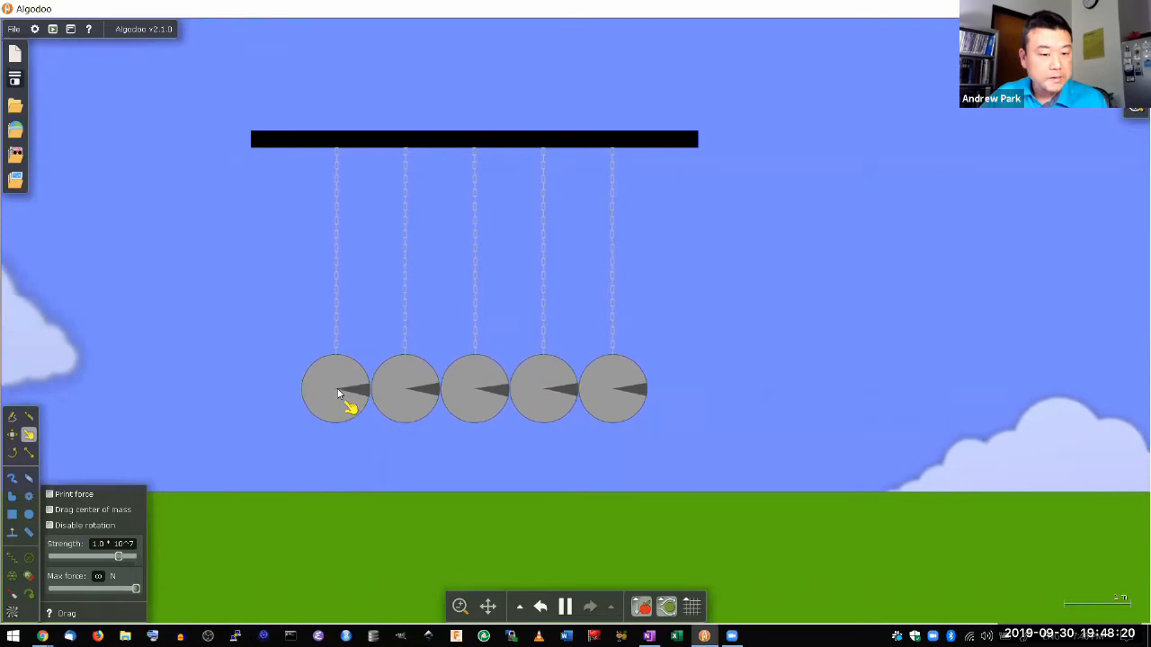
drag(337, 388, 252, 364)
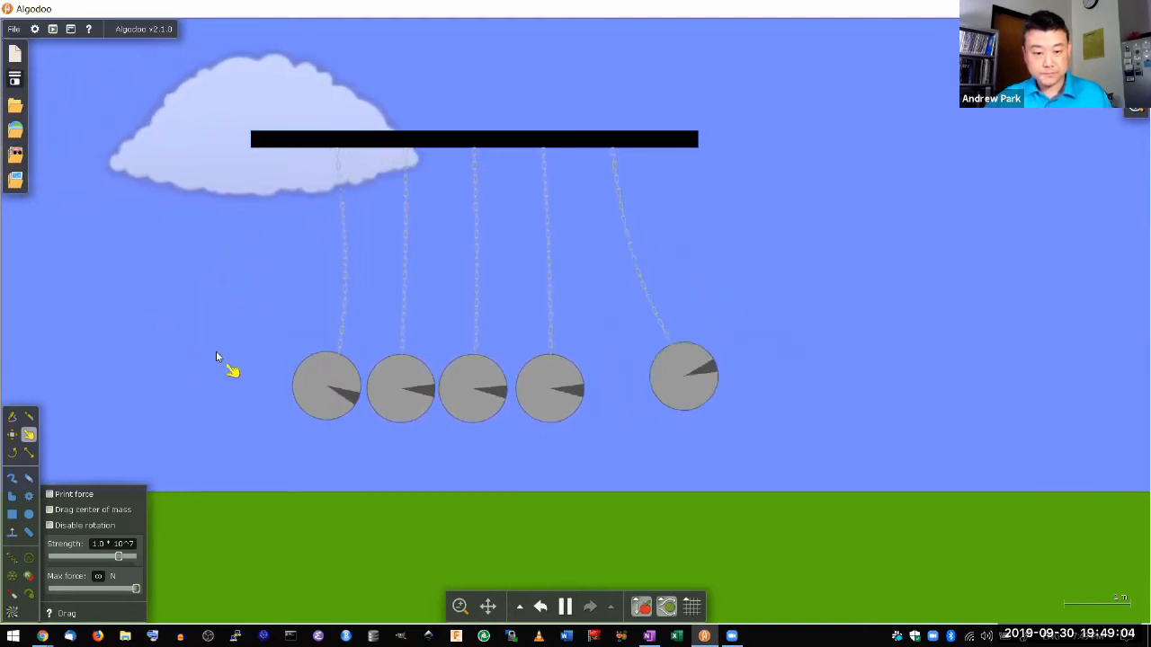
Pause the cradle and undo back to the moment before the leftmost ball's release
click(565, 606)
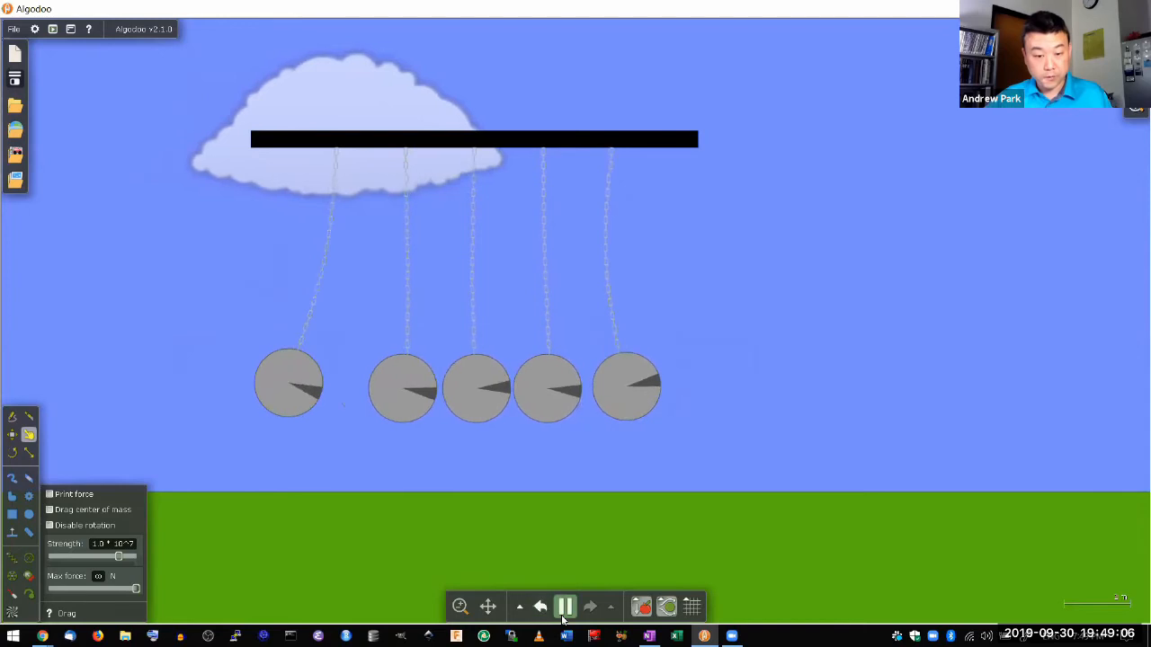
click(564, 606)
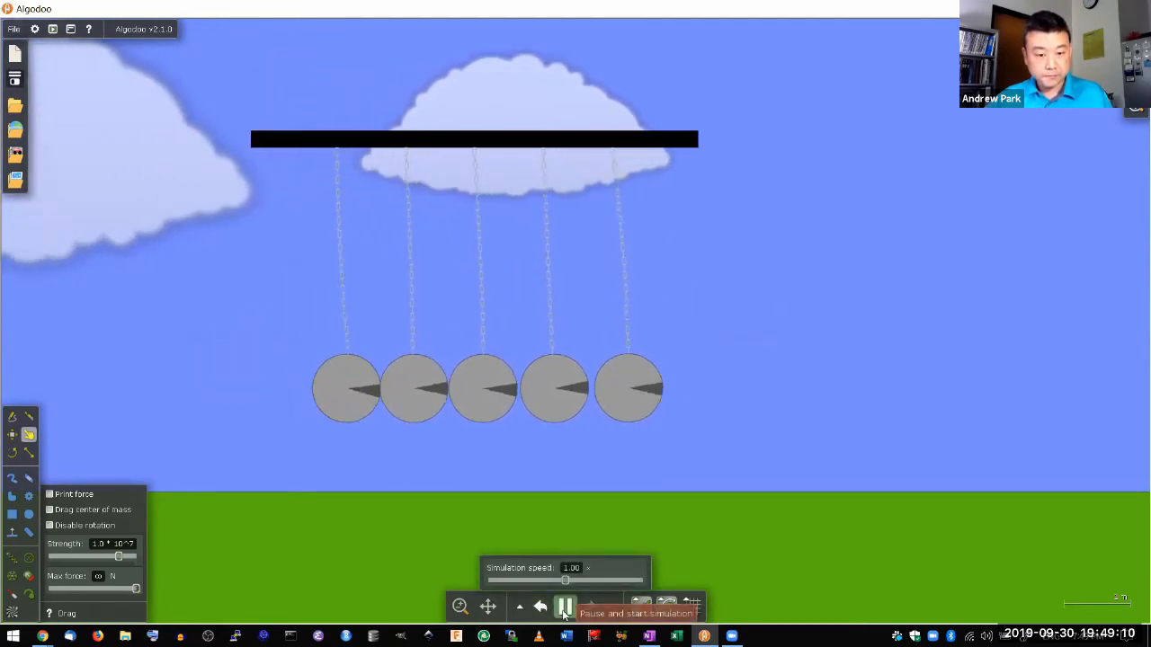
click(565, 607)
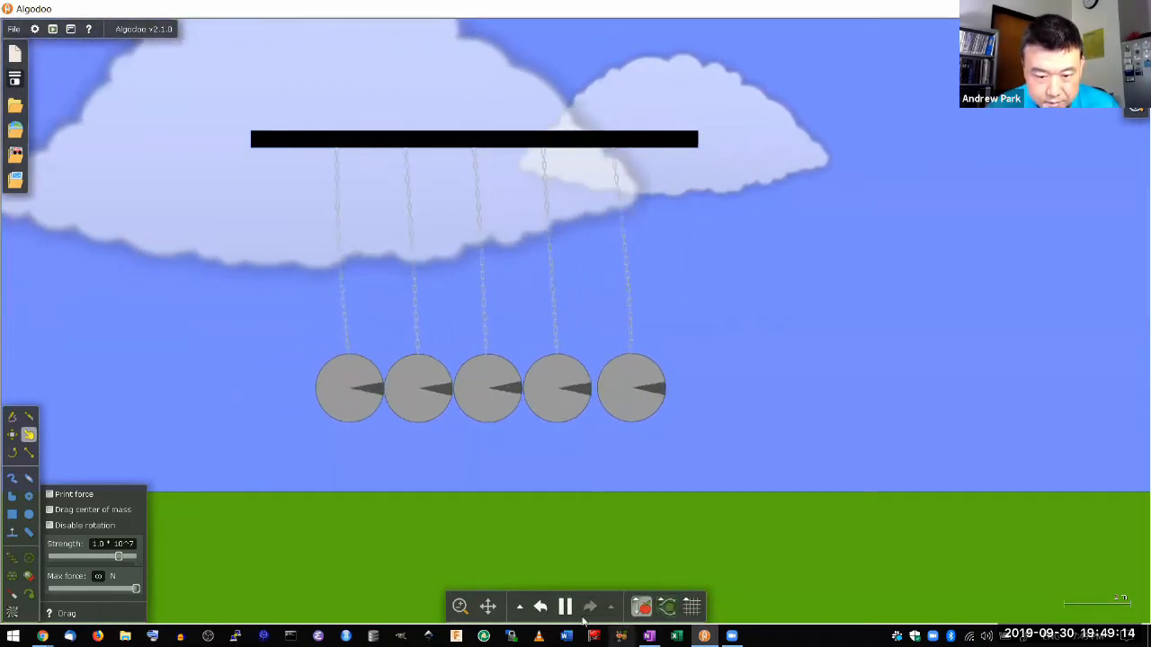
click(565, 606)
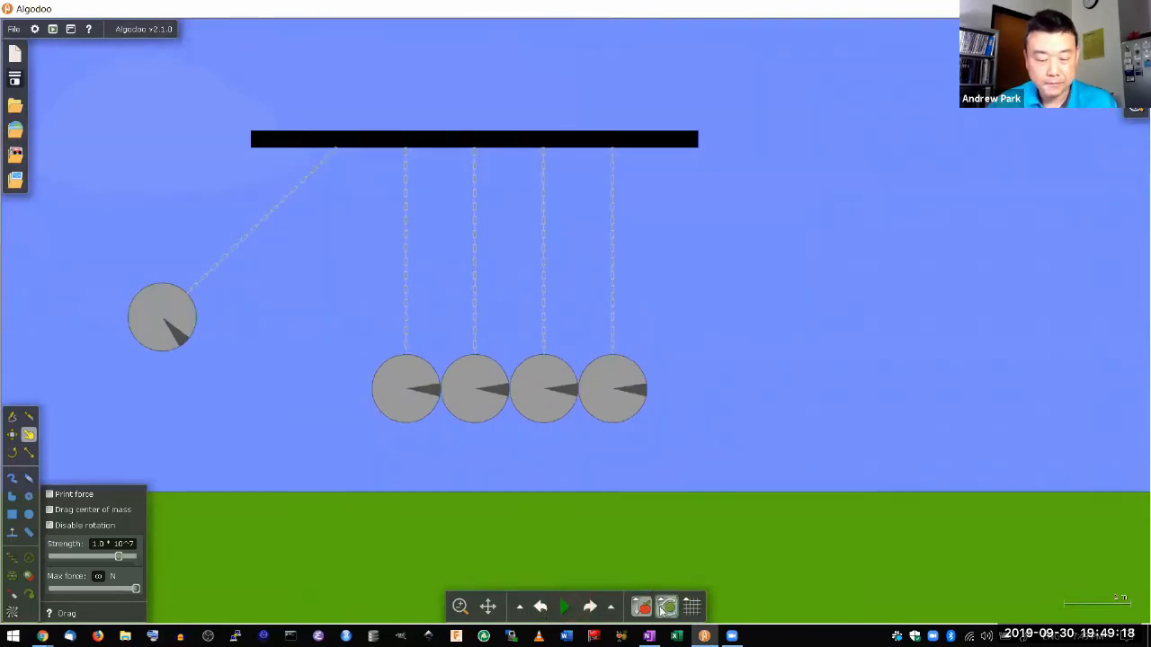
Set the simulation speed slider to 0.250
click(565, 606)
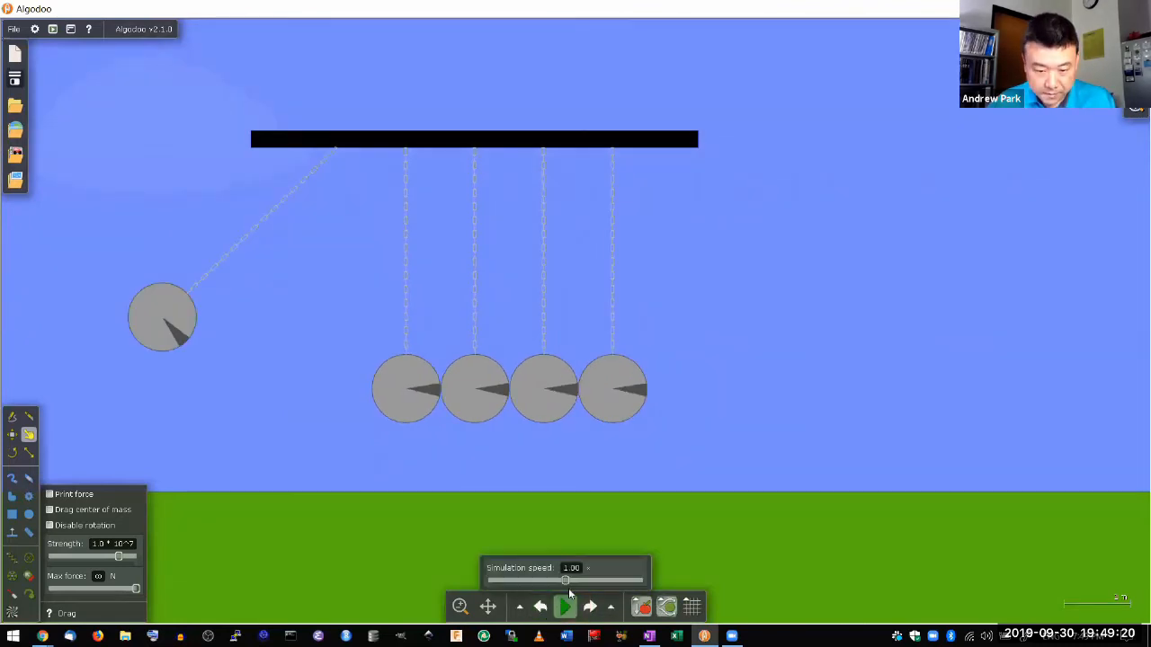
drag(565, 580, 517, 580)
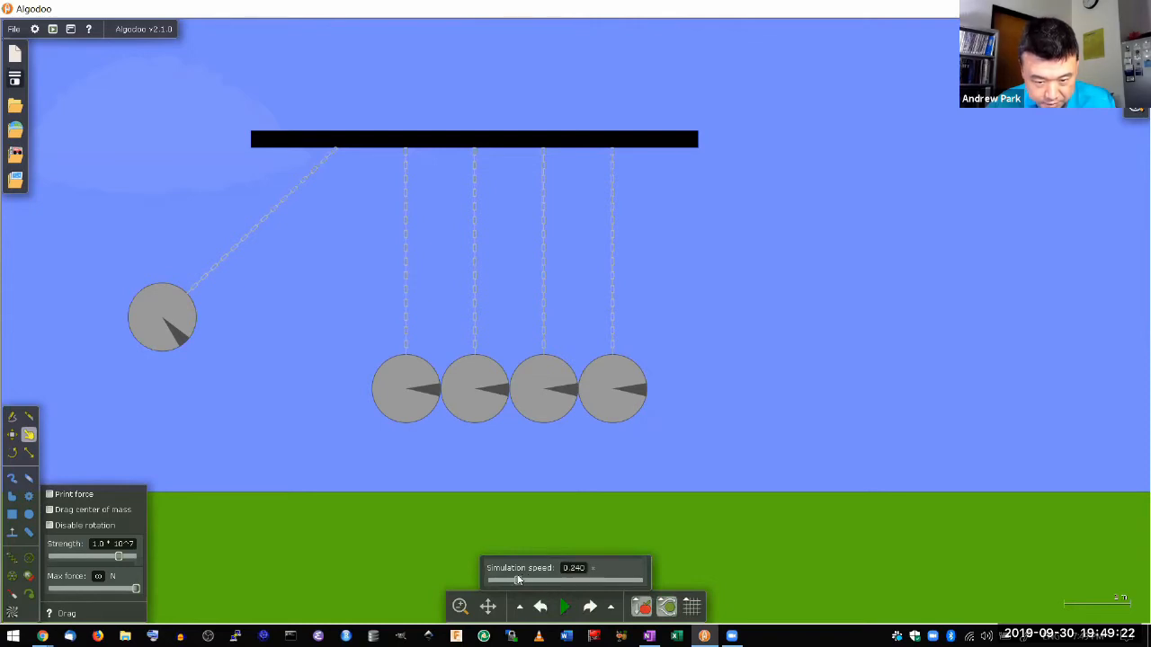
drag(518, 580, 531, 580)
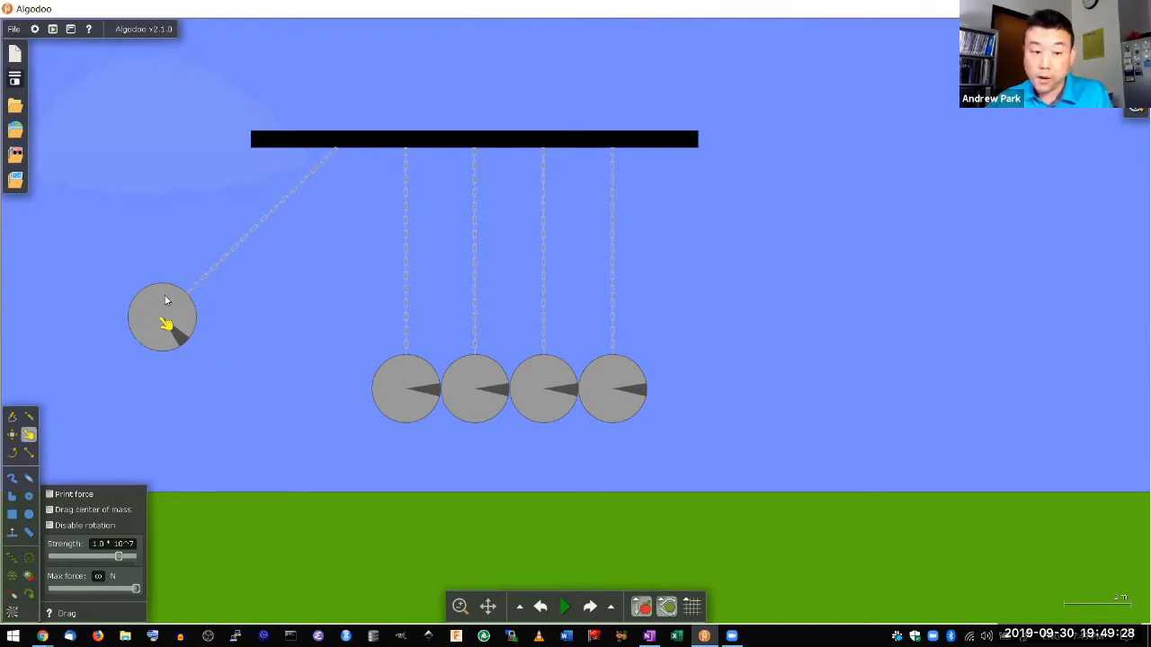
mouse_move(186, 350)
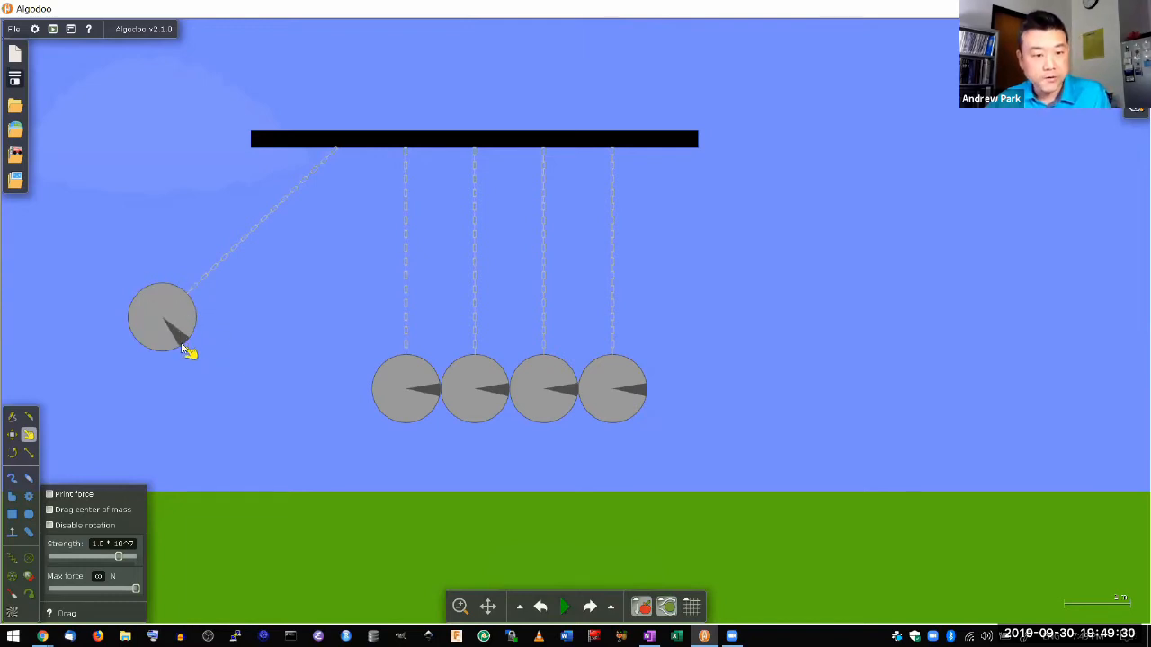
Replay the raised left ball striking the row in slow motion from its starting point
click(565, 606)
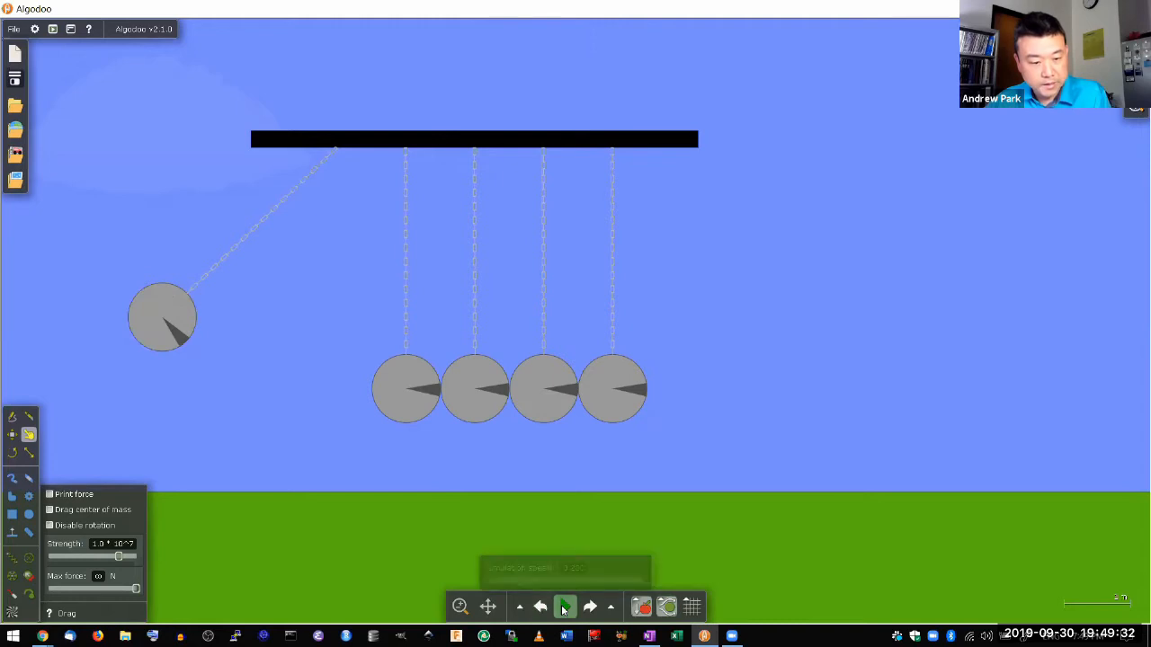
click(565, 607)
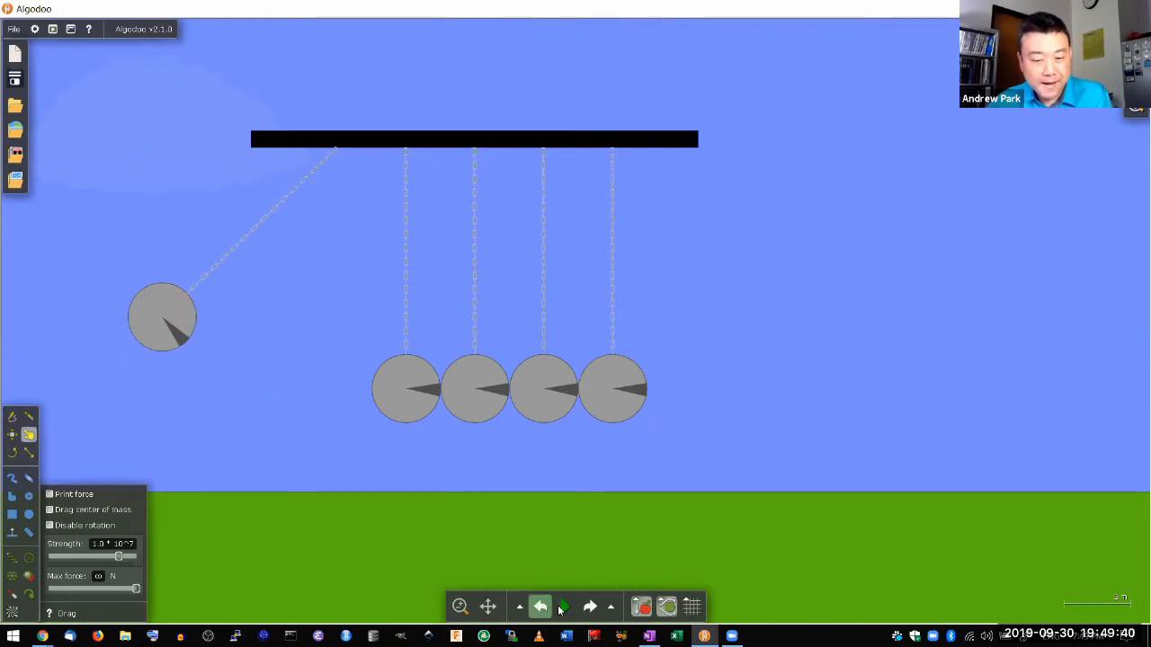
click(564, 607)
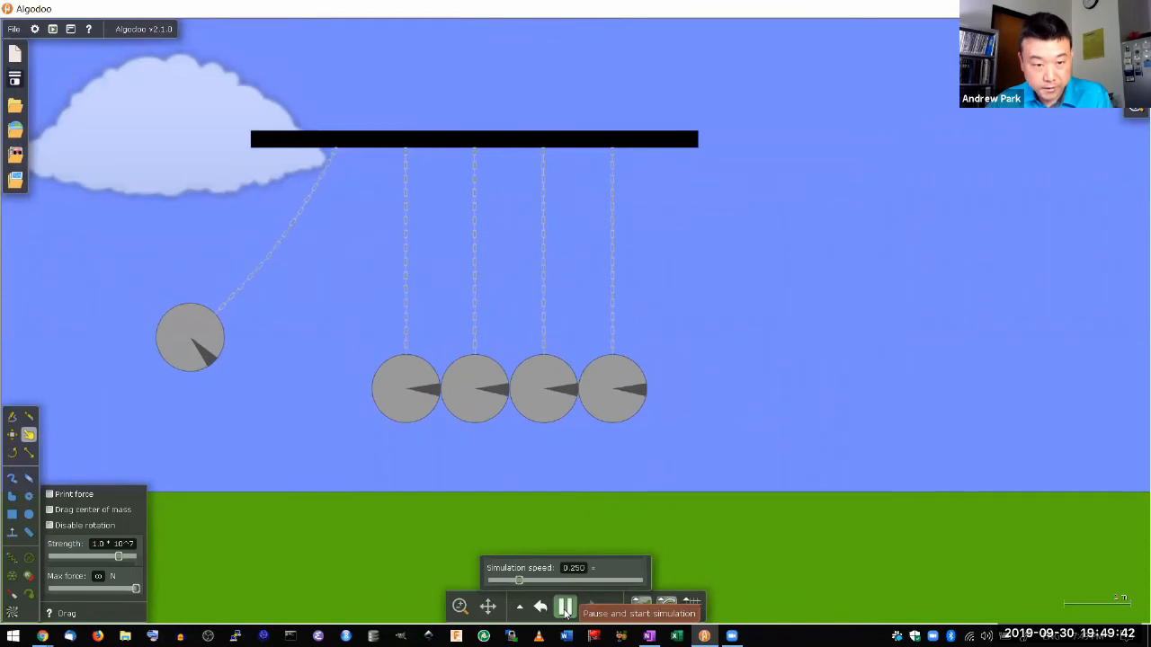
click(564, 605)
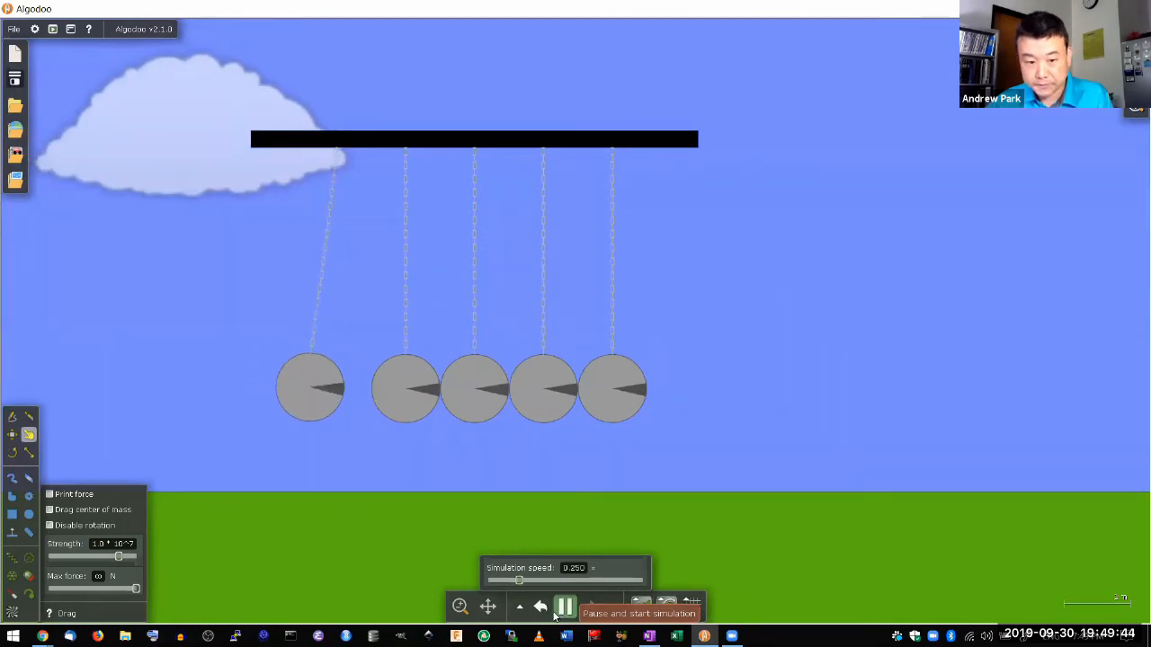
click(562, 604)
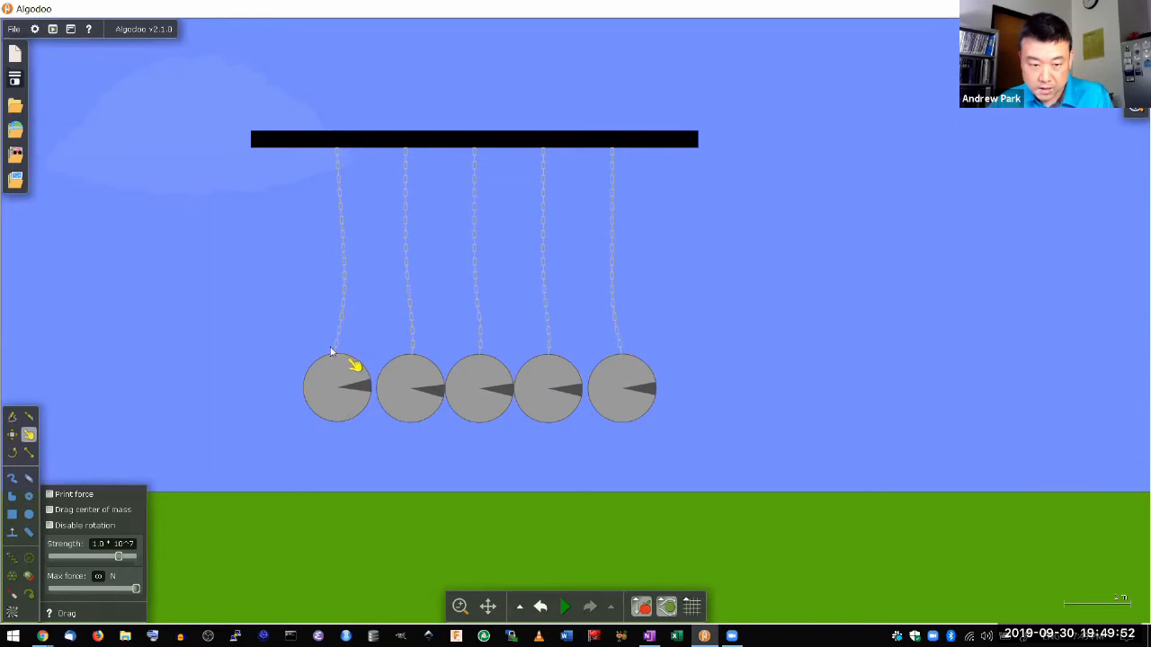
mouse_move(461, 395)
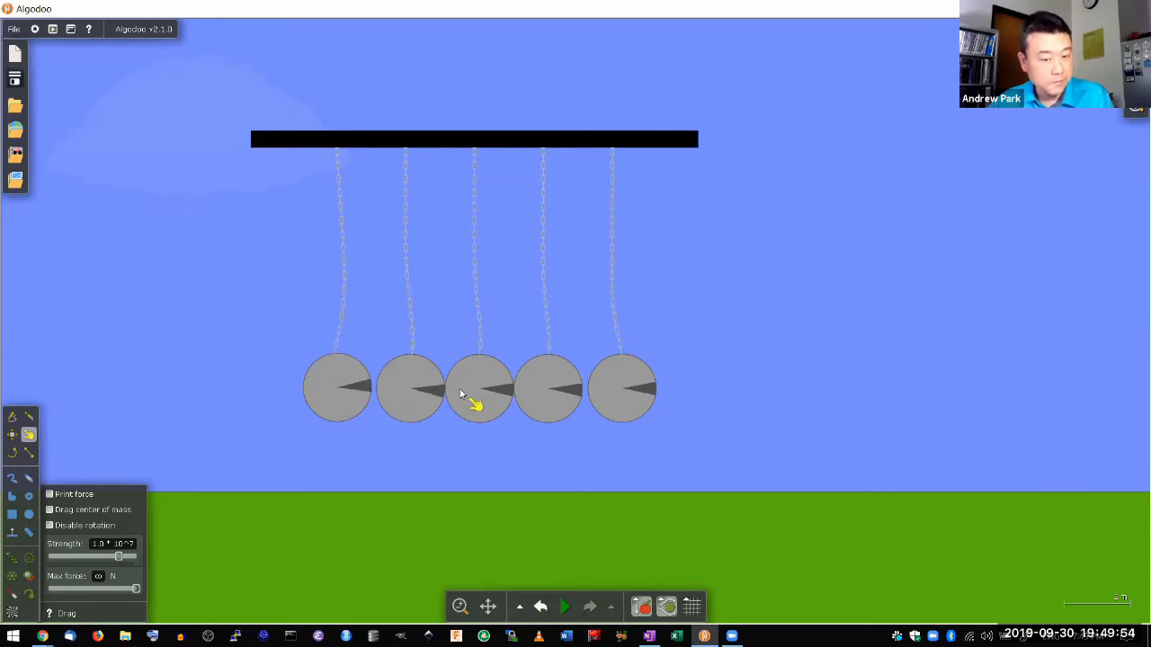
mouse_move(619, 387)
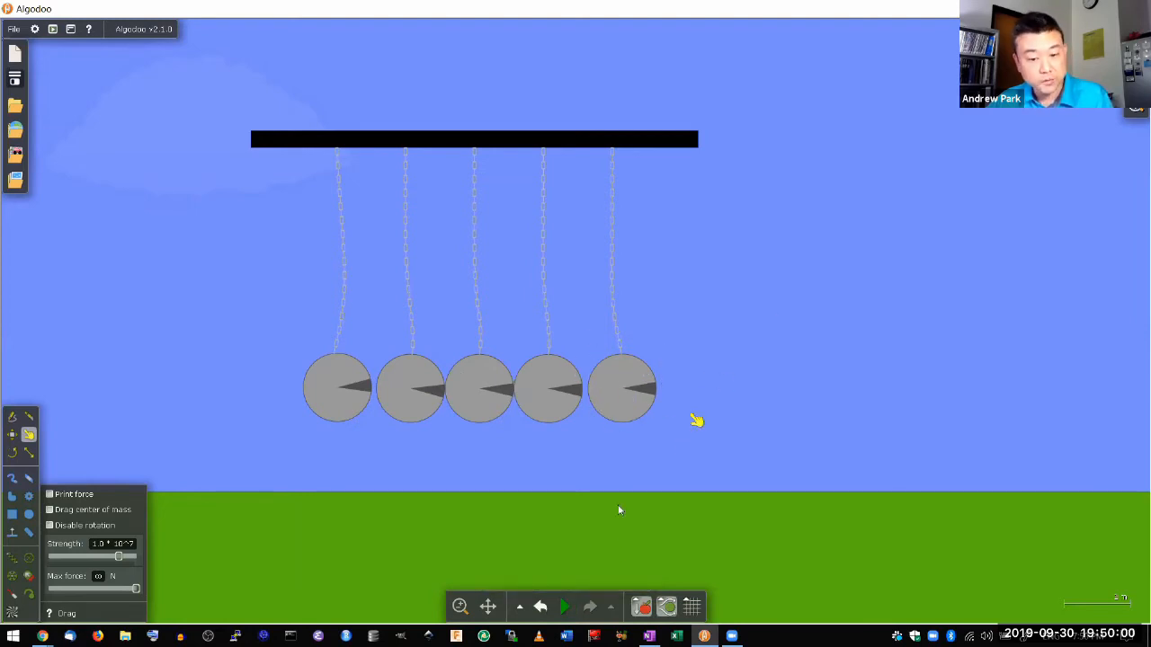
Run the slow-motion collision, freeze it with the right ball swung out, then resume
click(565, 606)
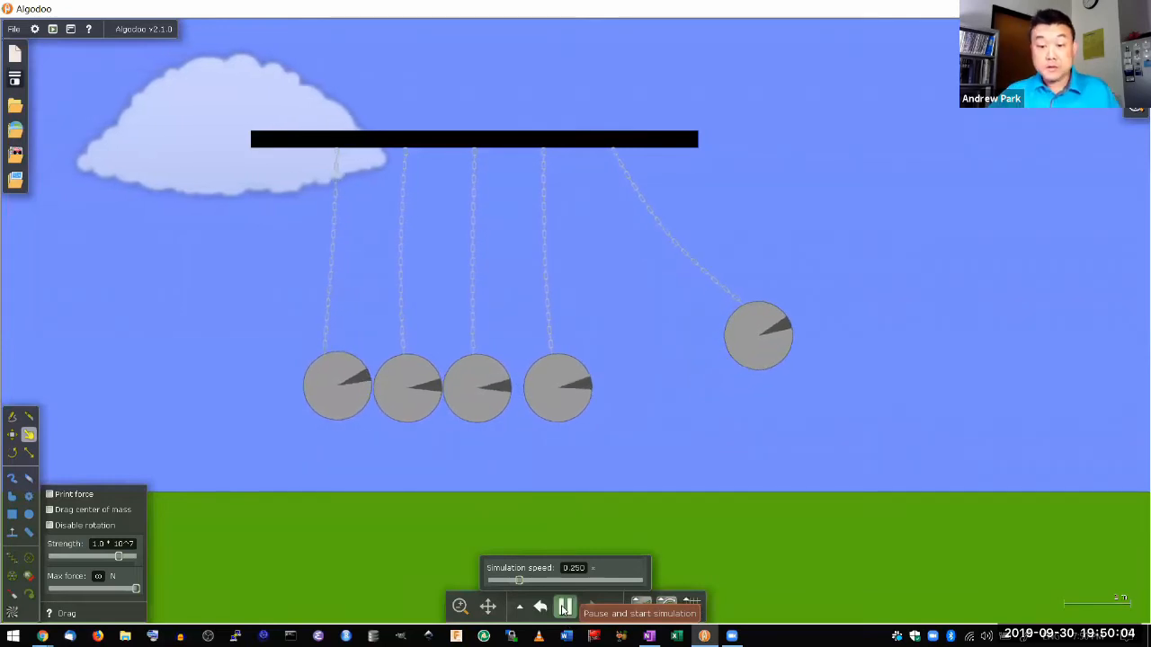
click(564, 606)
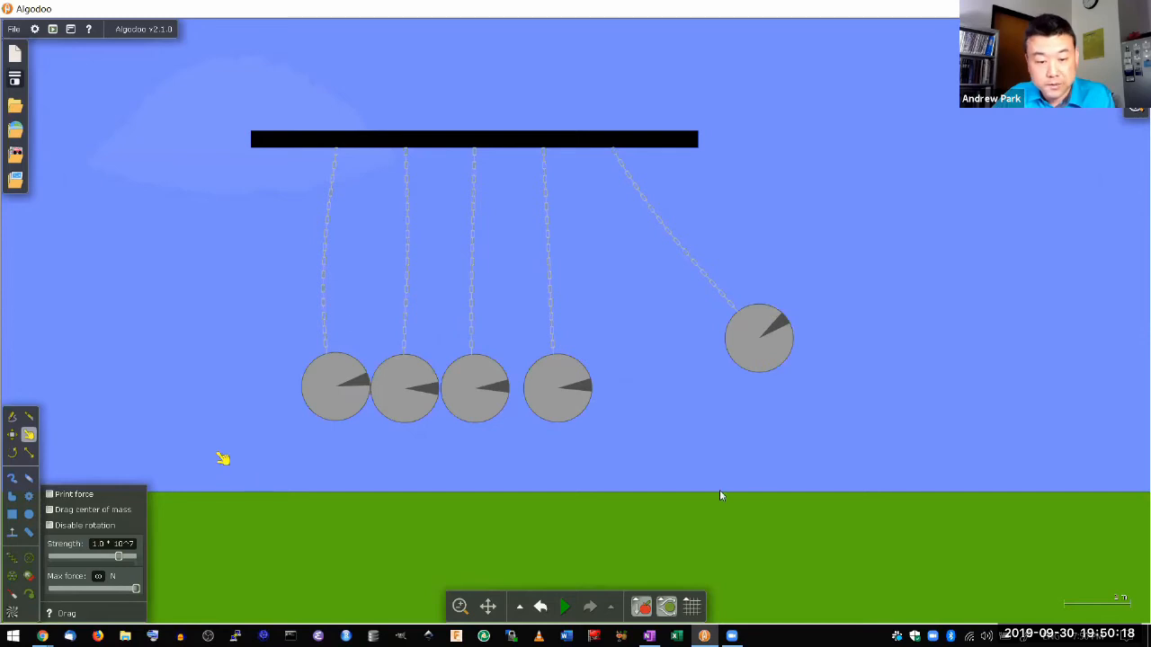
click(565, 607)
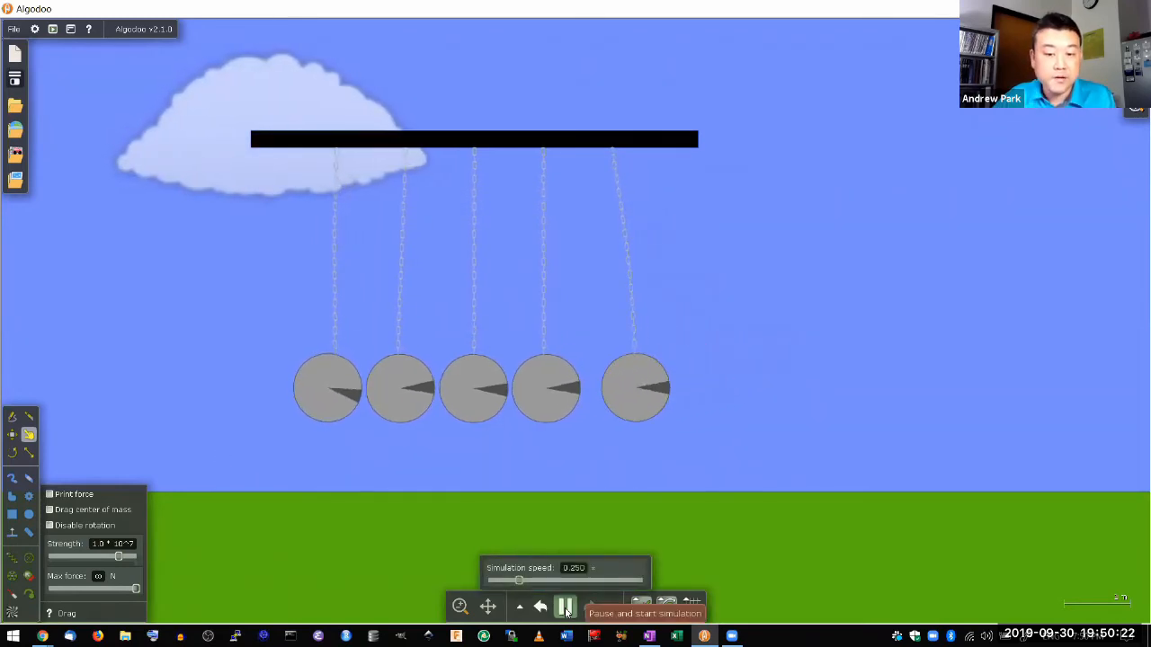
click(566, 605)
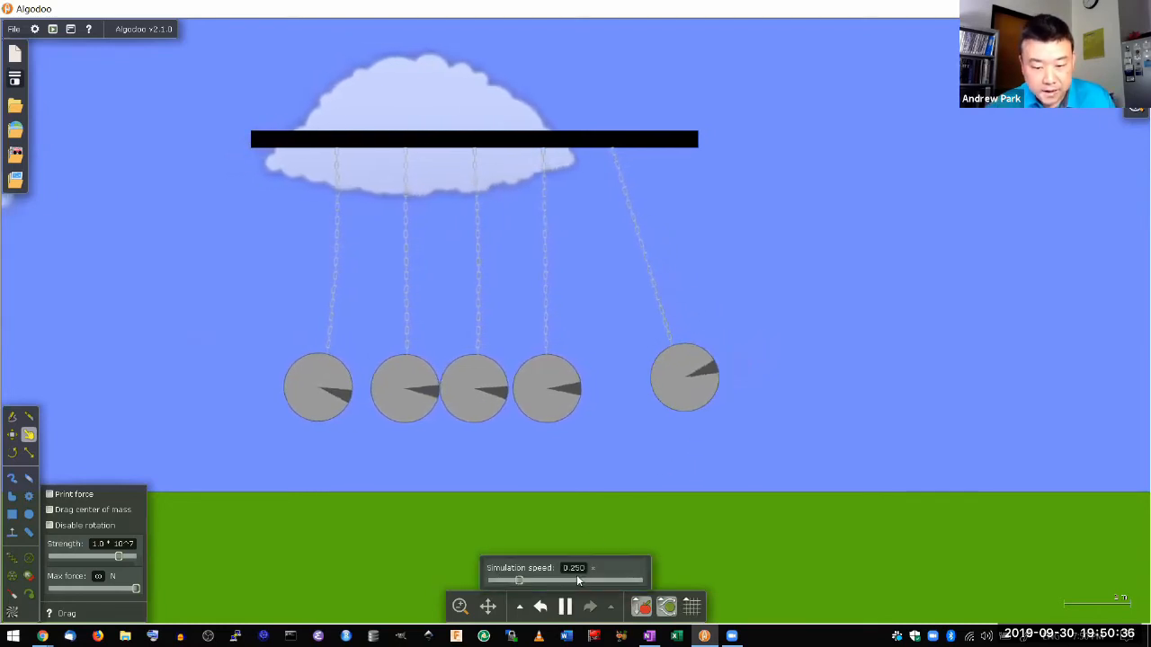
Run the cradle while raising the simulation speed to 10.0, then pause it
drag(520, 581, 641, 581)
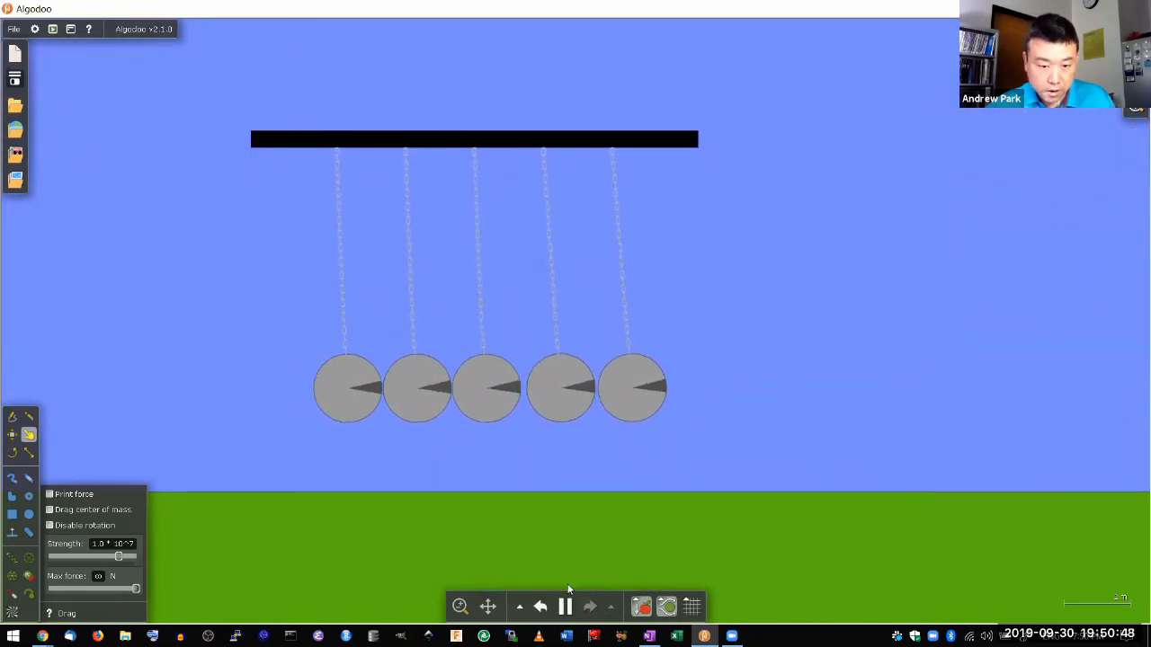
click(564, 607)
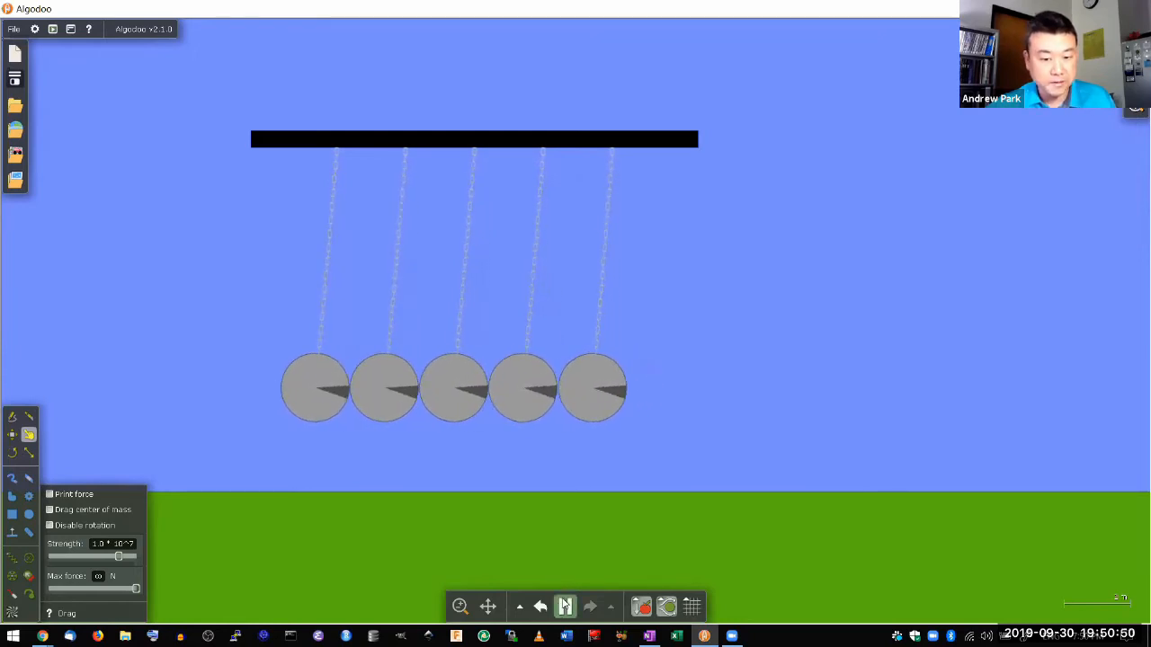
click(565, 606)
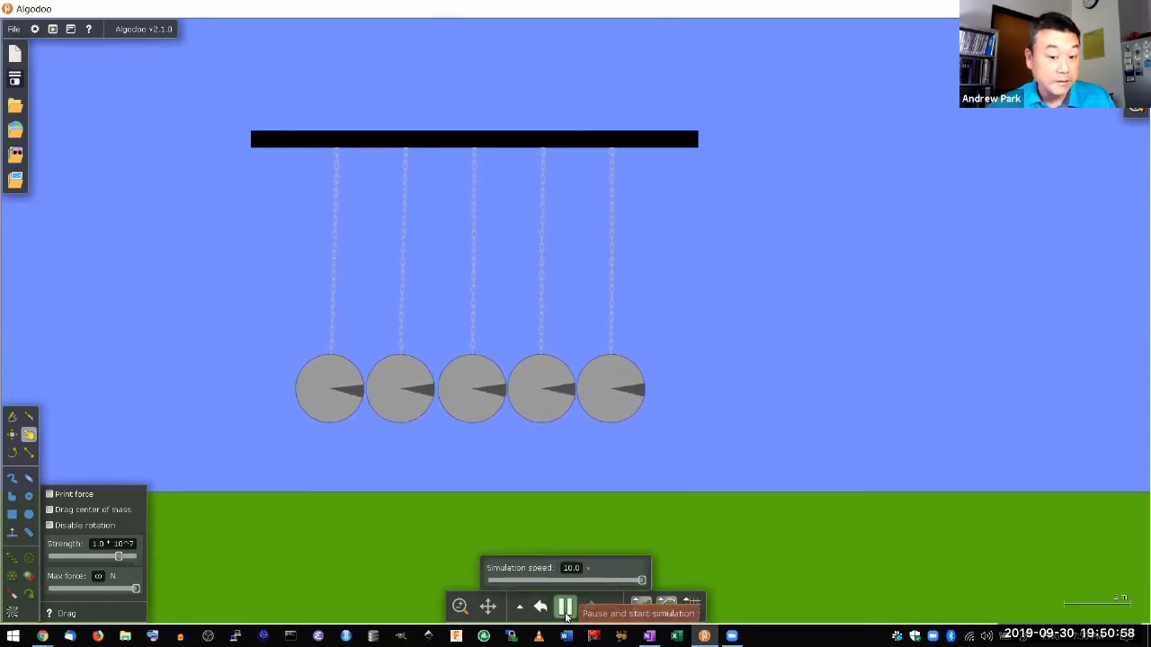
click(564, 606)
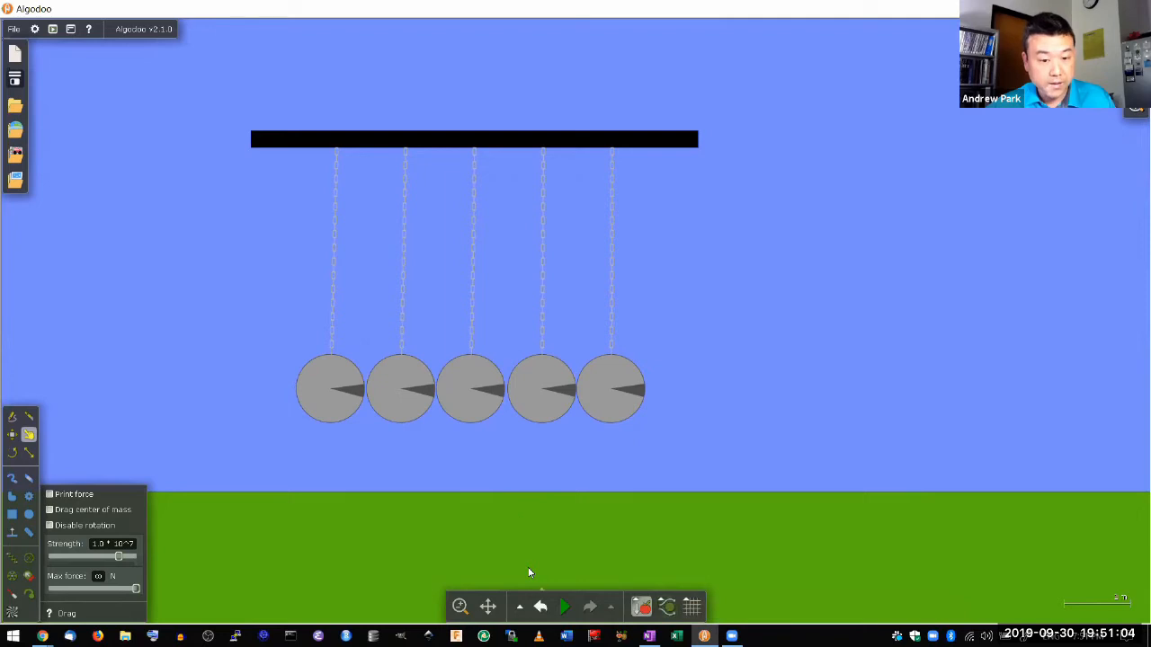
click(520, 606)
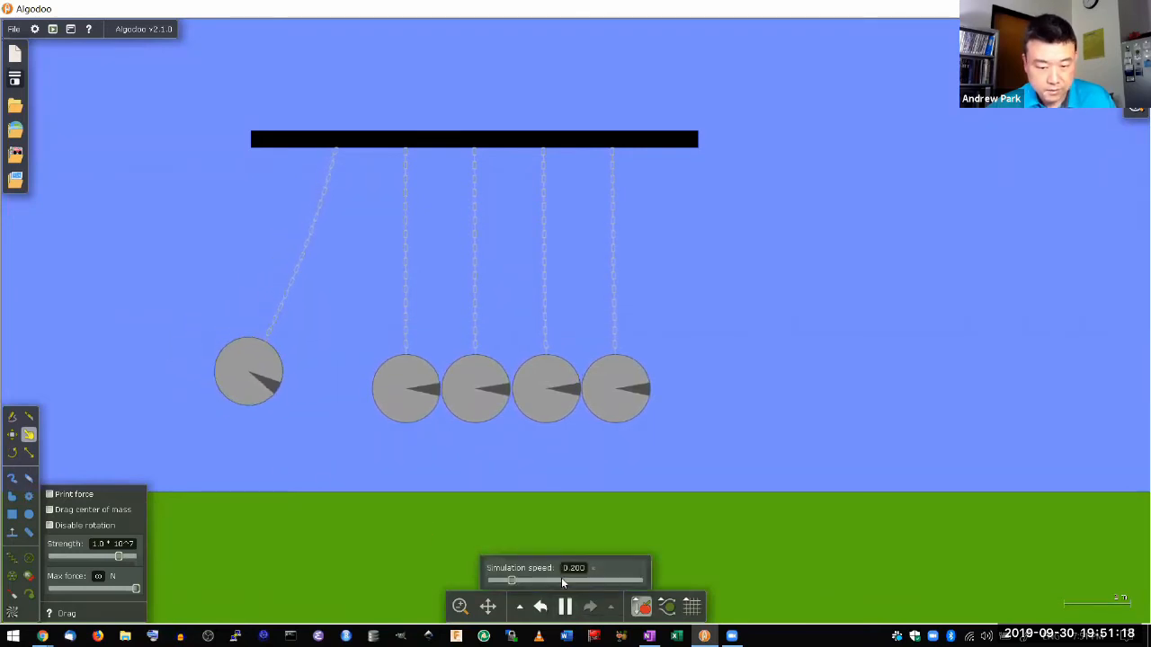
drag(511, 581, 572, 581)
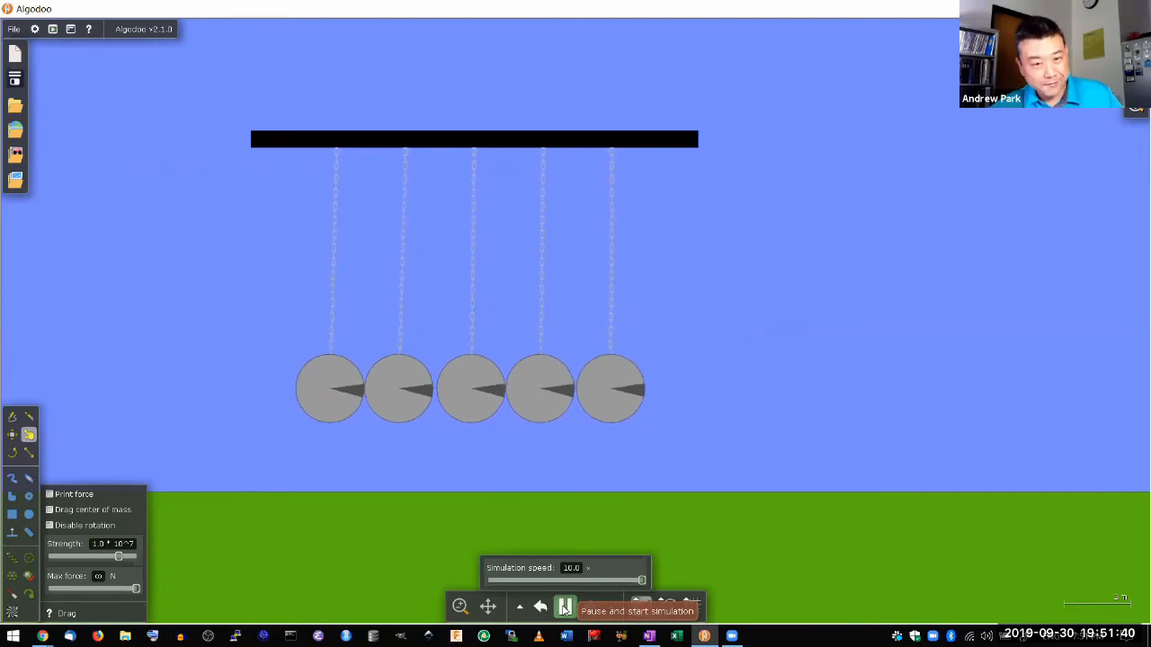
click(566, 606)
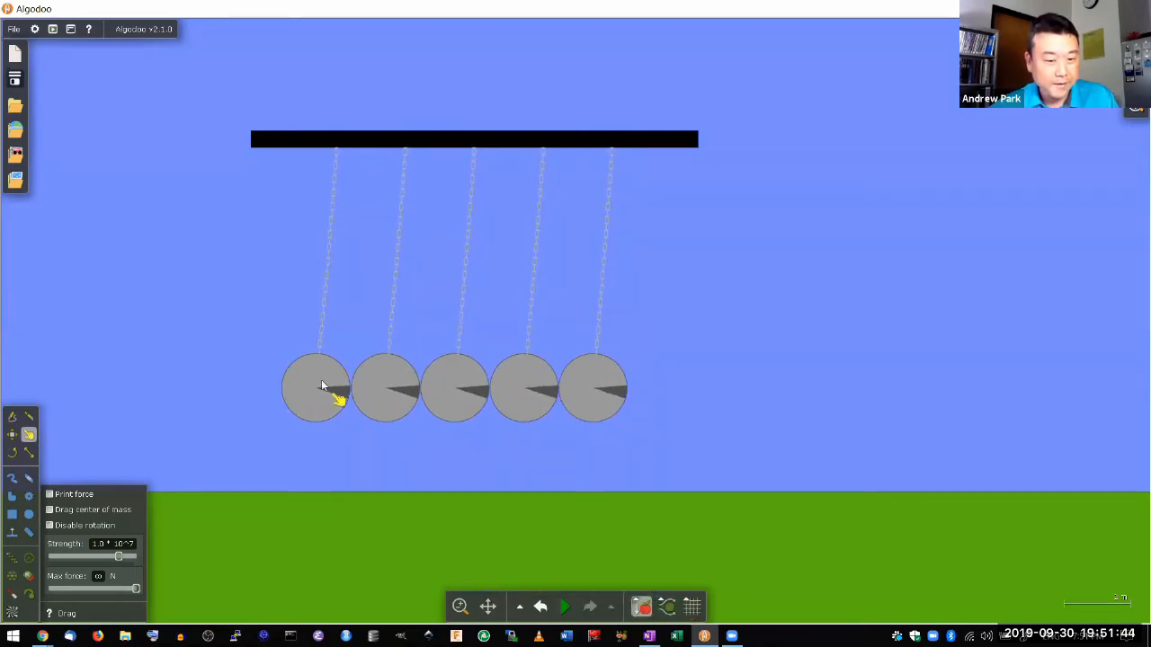
Set the first chain's Restitution to 0 in its Material settings
right_click(321, 387)
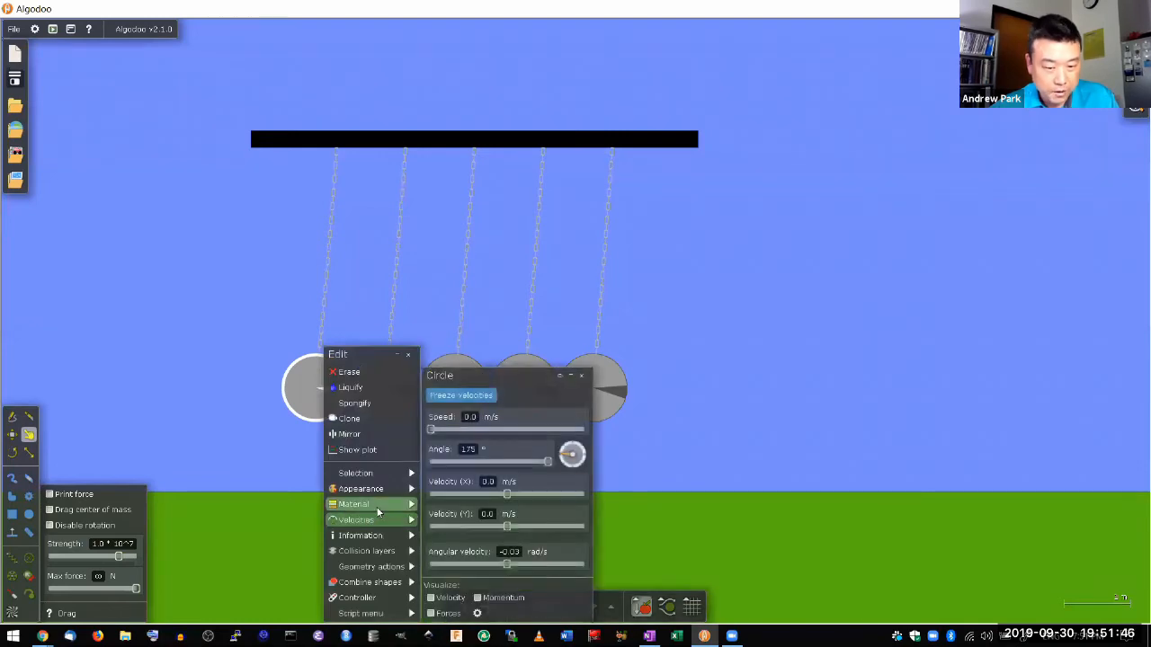
click(354, 504)
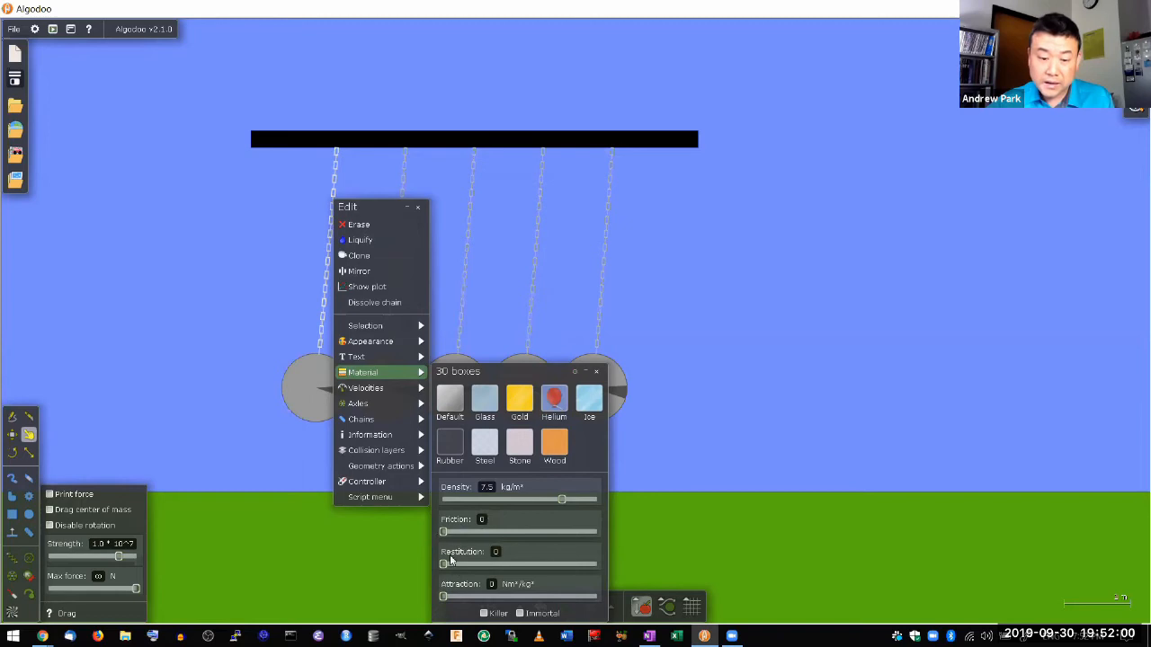
drag(442, 564, 476, 563)
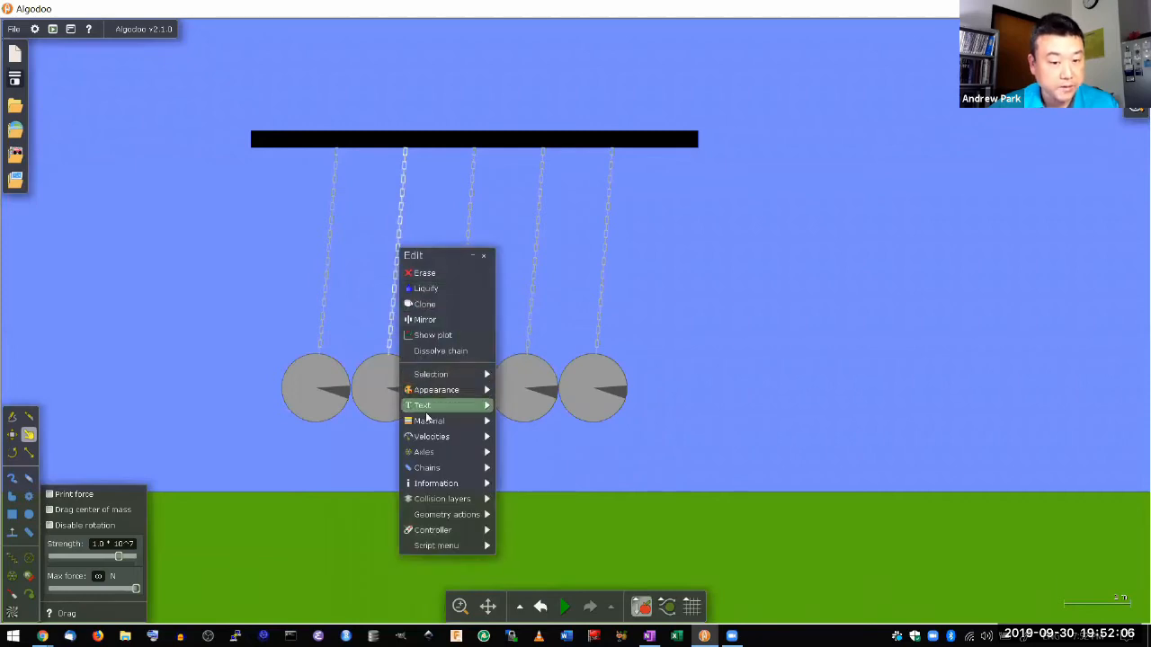
Set Restitution to 0 for the second, middle and fourth chains
click(428, 421)
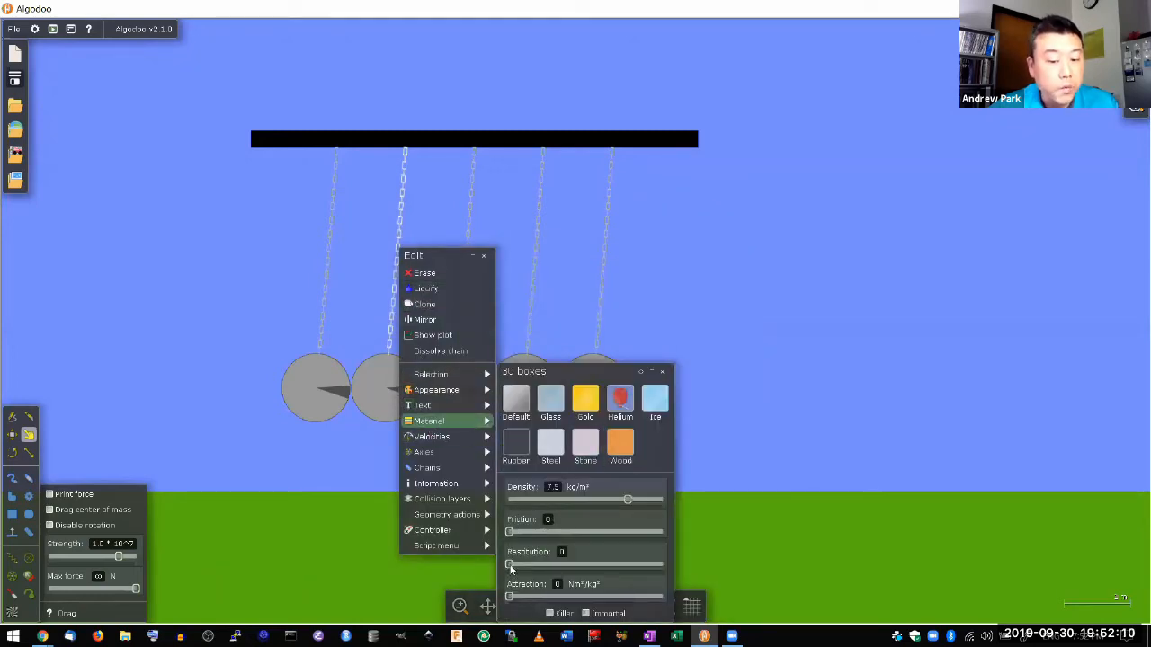
drag(510, 565, 662, 564)
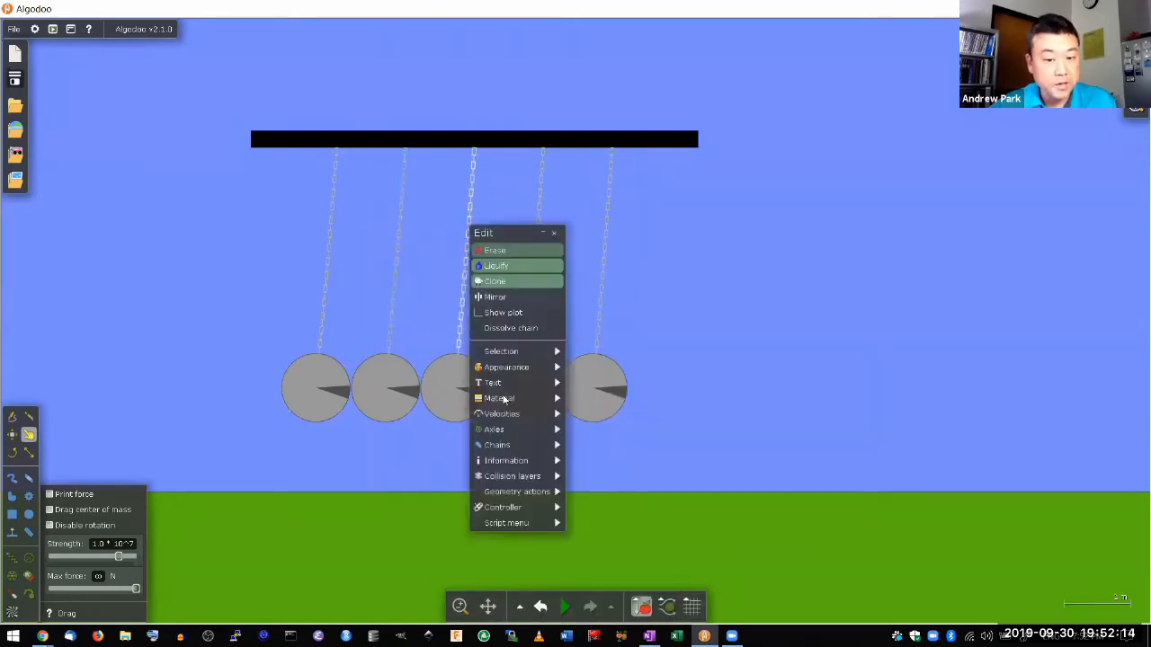
click(500, 397)
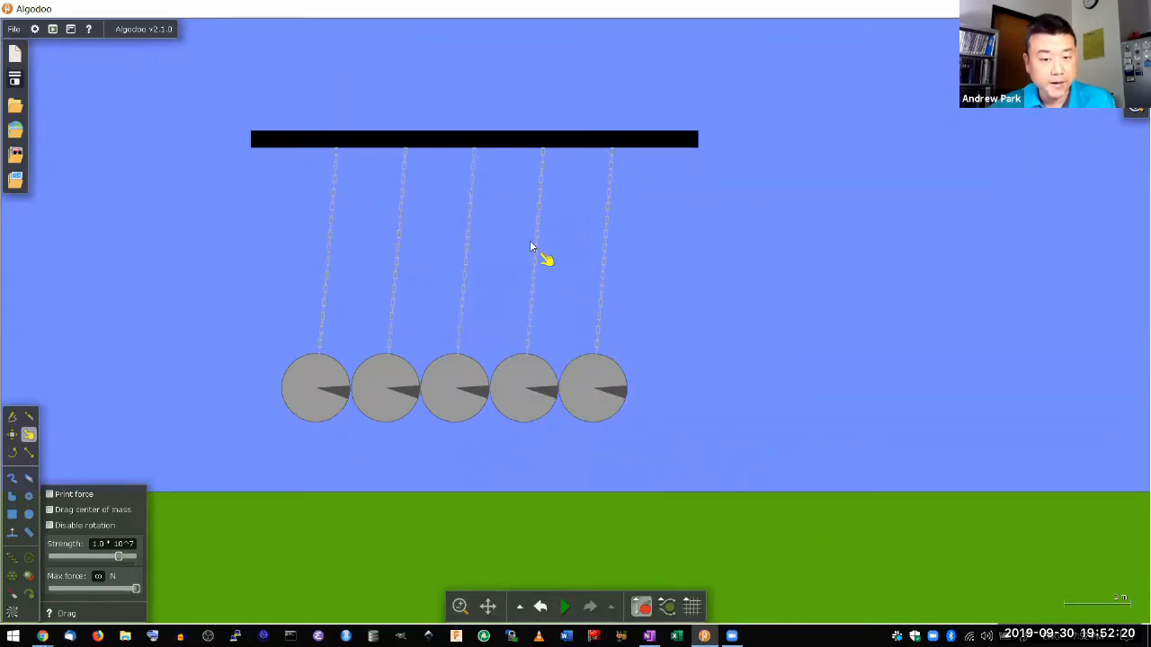
right_click(539, 252)
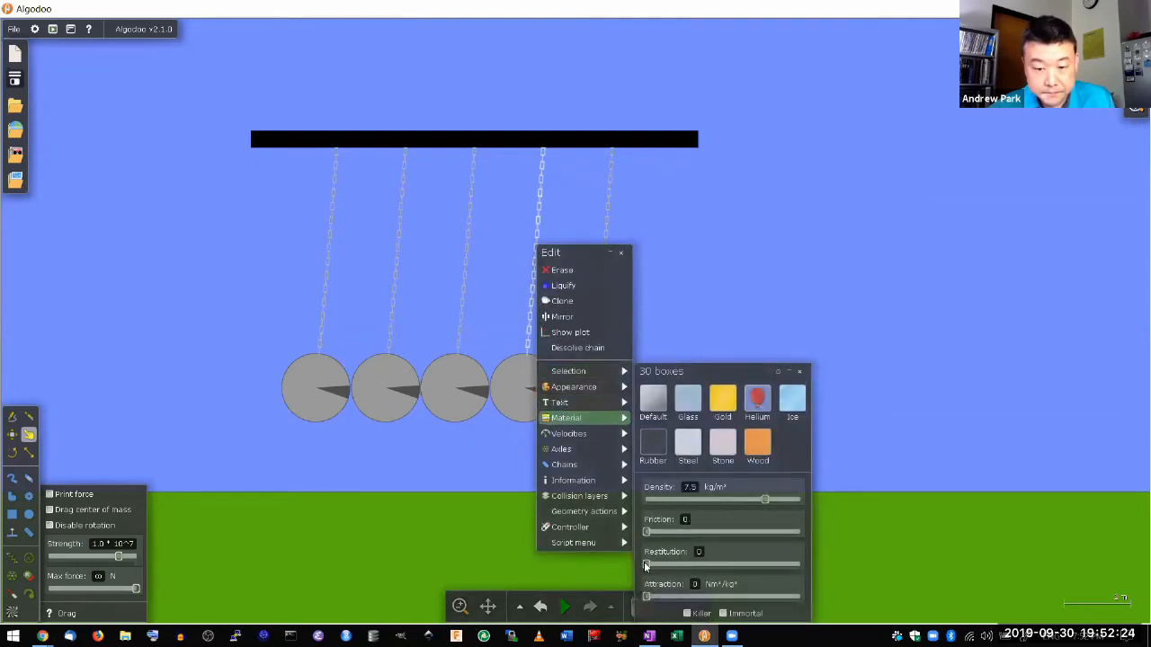
click(565, 607)
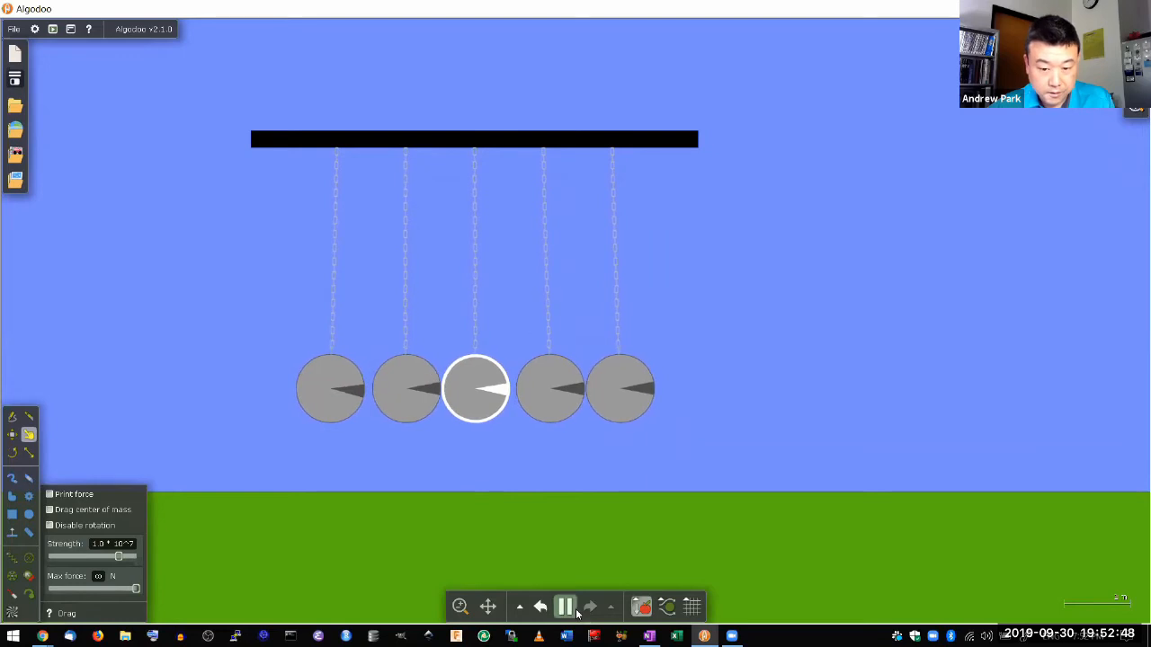
Undo a trial ball pull, set simulation speed to 0.50, and drag the leftmost ball left
click(565, 607)
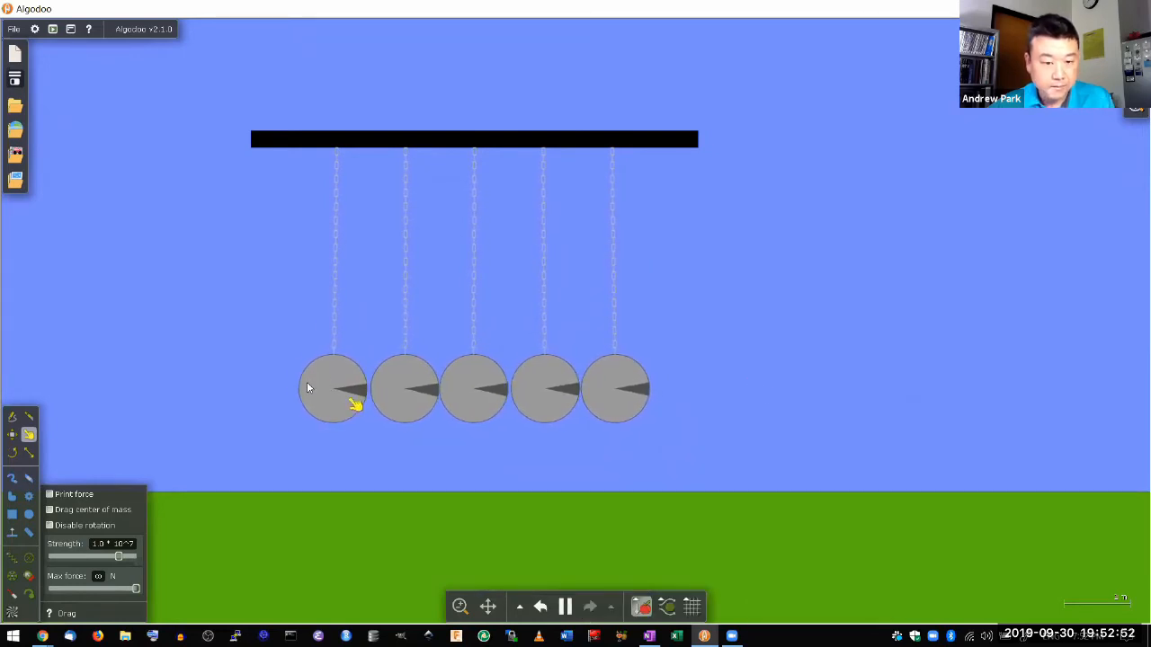
drag(333, 389, 207, 350)
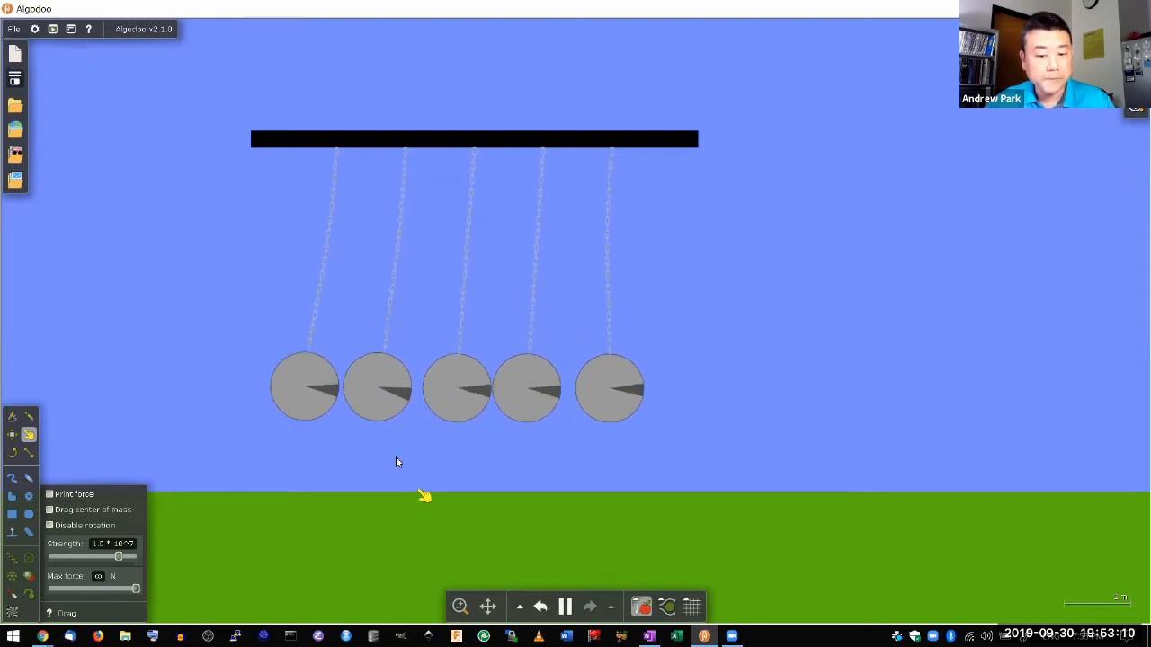
click(539, 606)
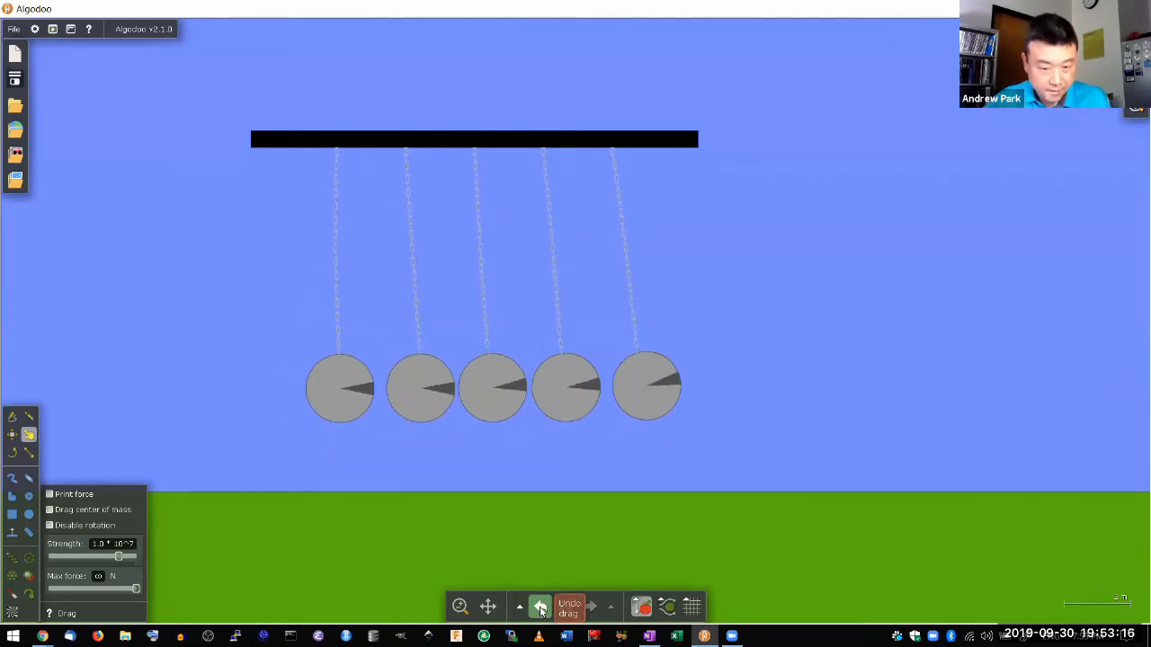
click(539, 606)
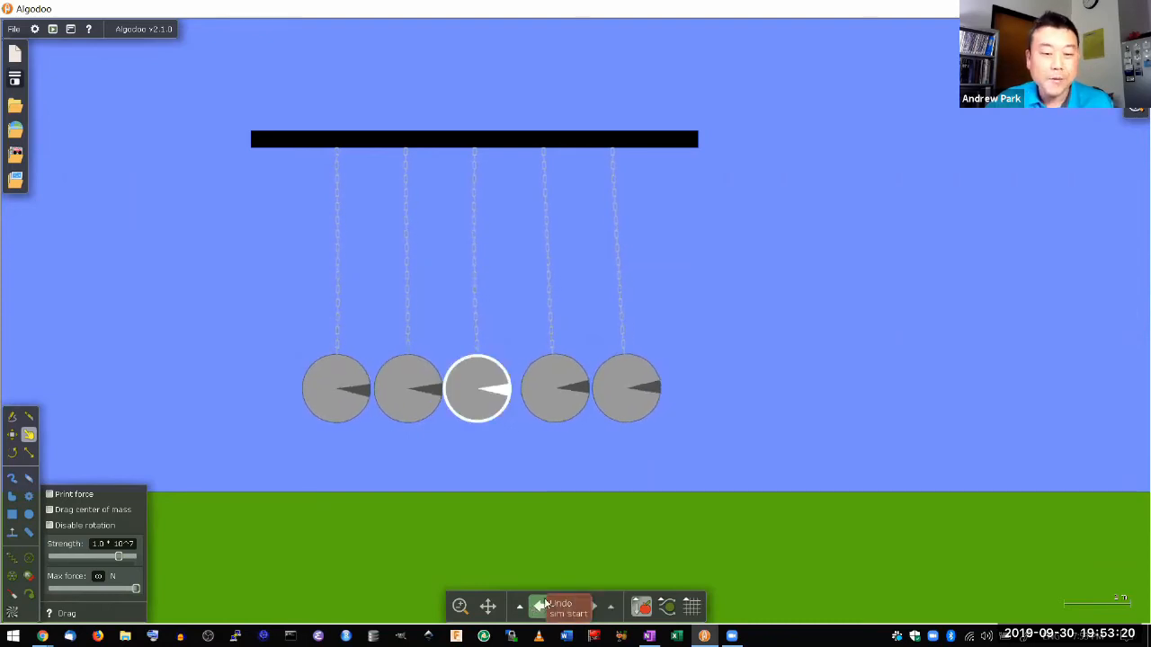
click(565, 607)
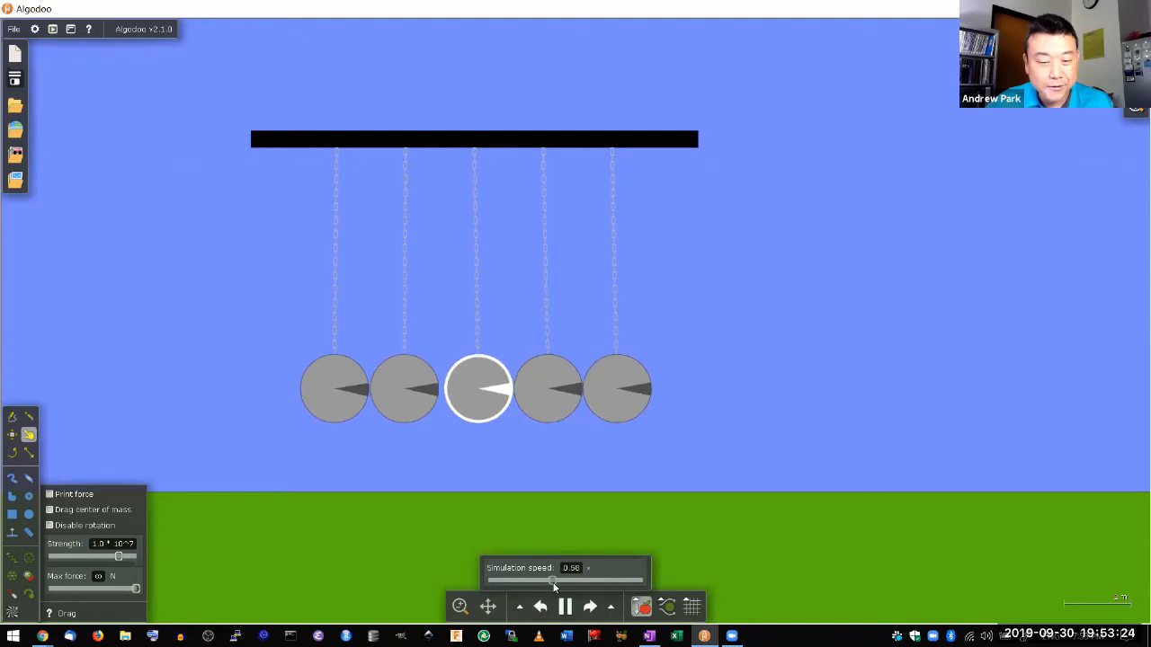
drag(553, 582, 564, 582)
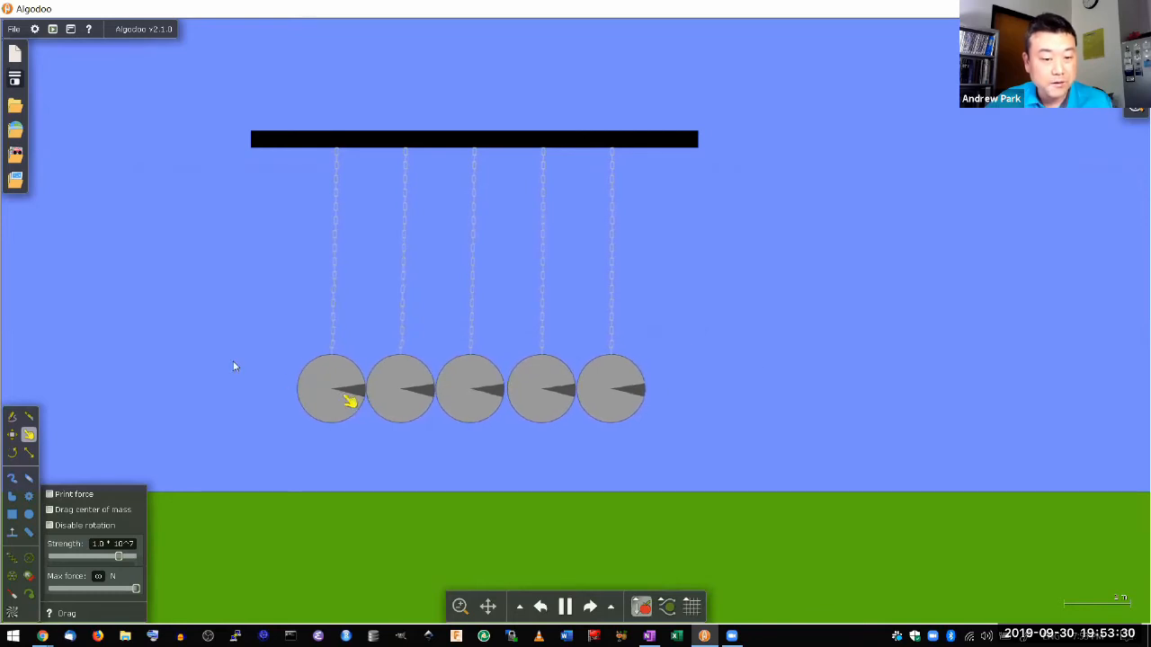
drag(331, 388, 158, 319)
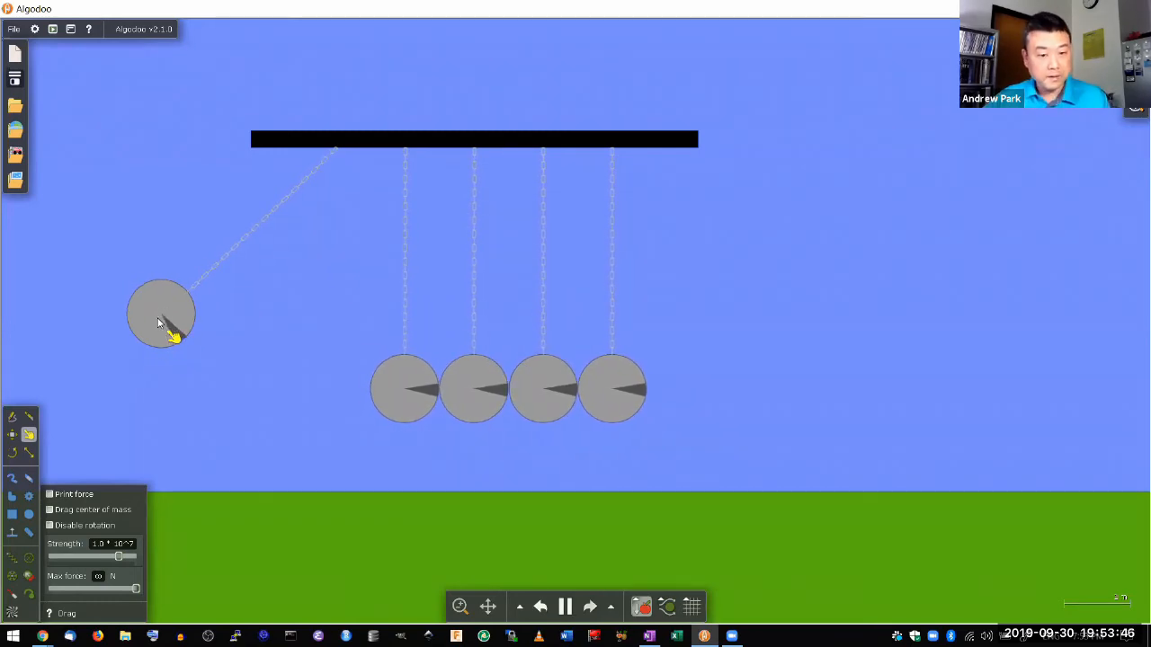
mouse_move(955, 532)
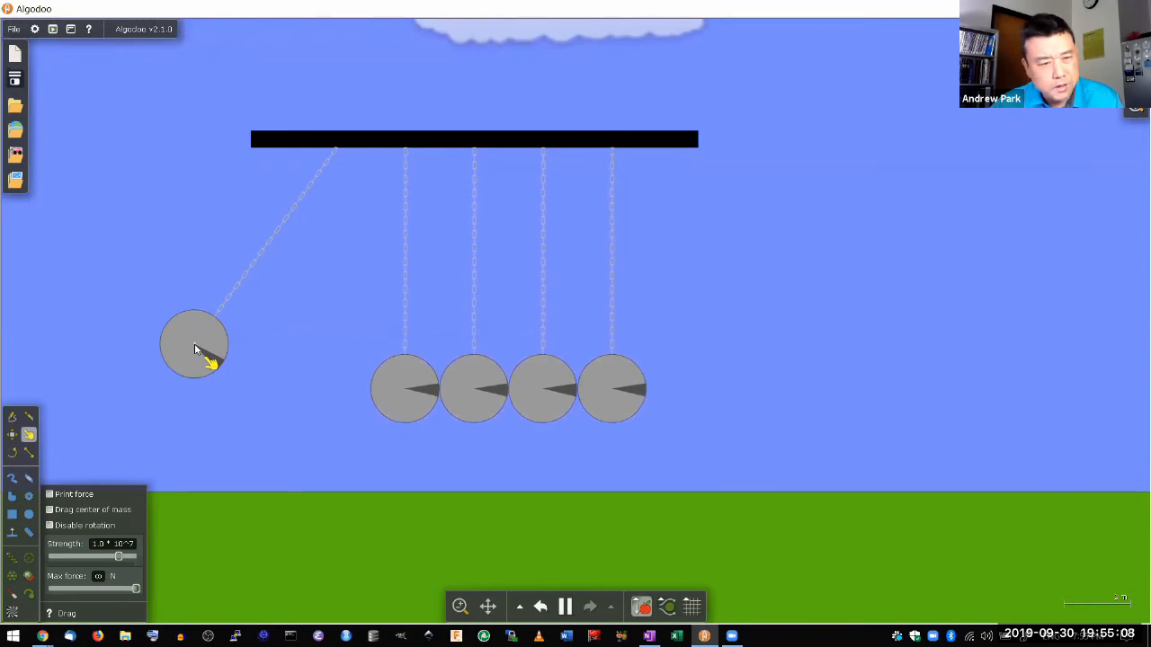
Raise the leftmost ball to the left and swing it into the other four balls
drag(194, 346, 139, 297)
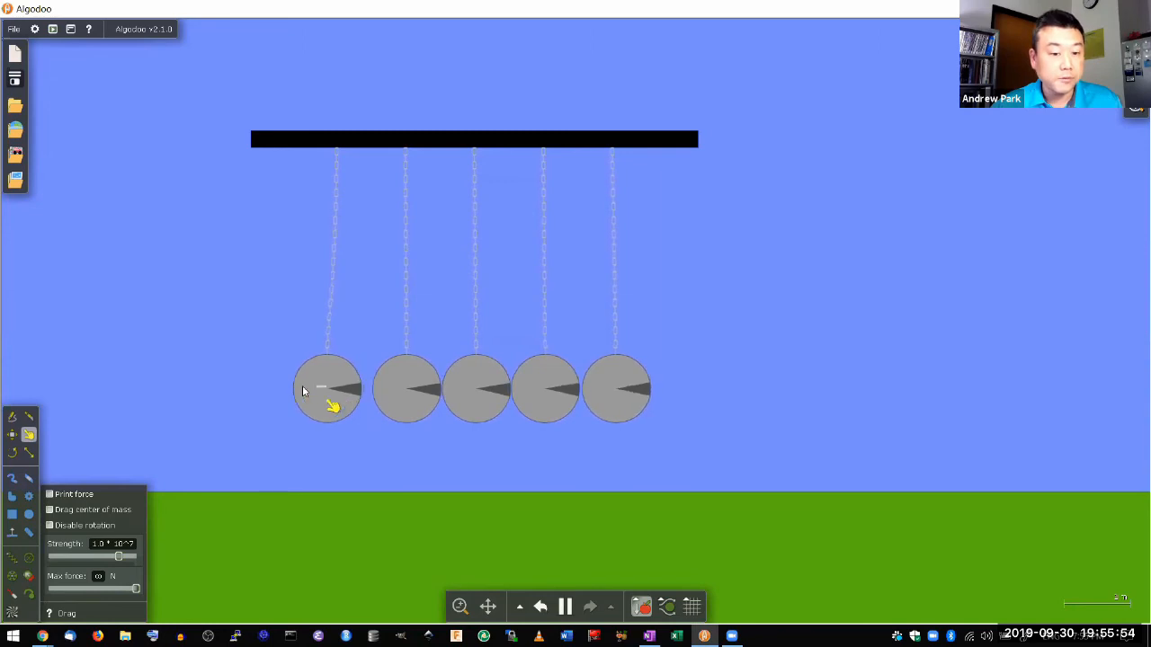
drag(327, 389, 173, 331)
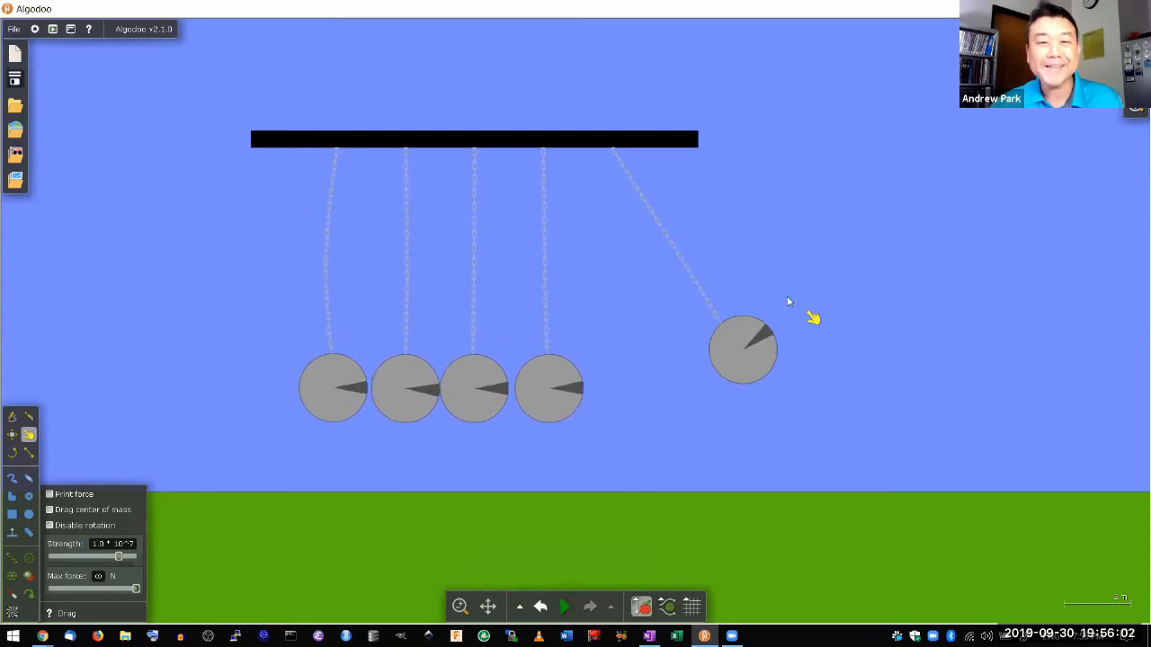
mouse_move(789, 296)
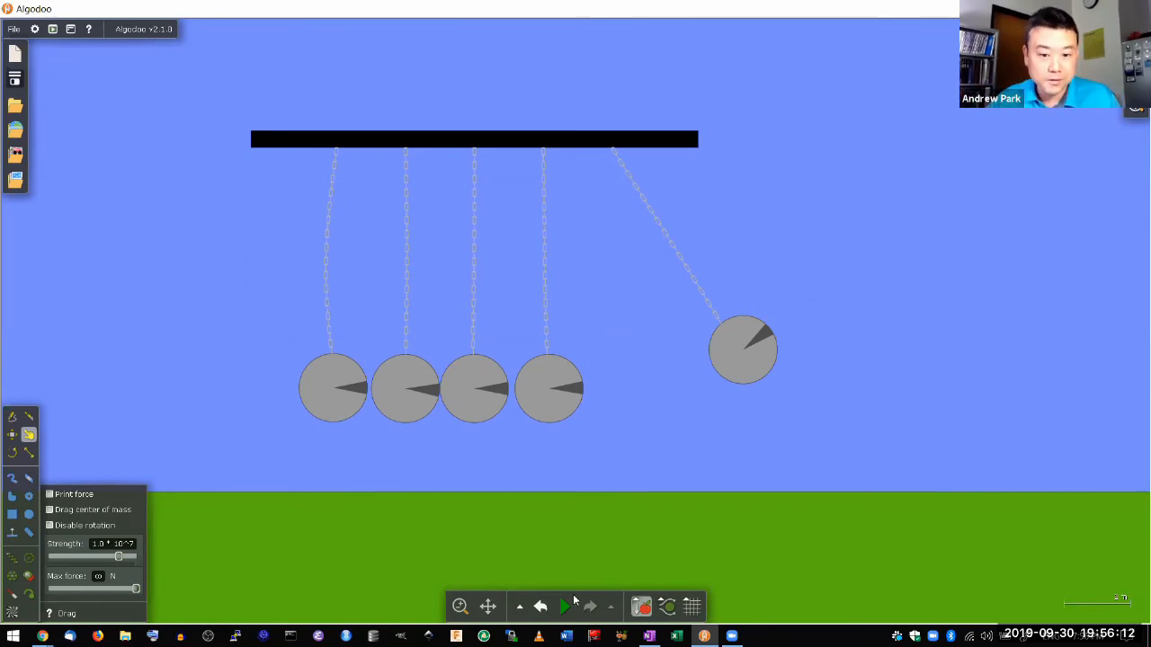
Resume the simulation and pull the two leftmost balls out together to the left
click(565, 606)
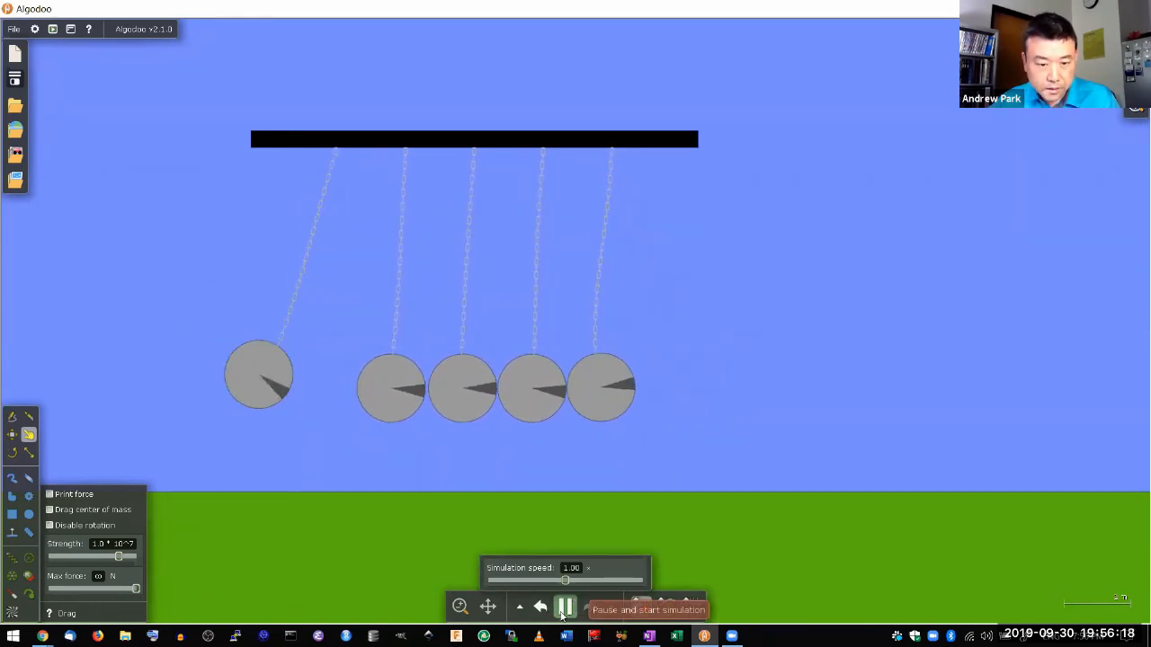
click(564, 607)
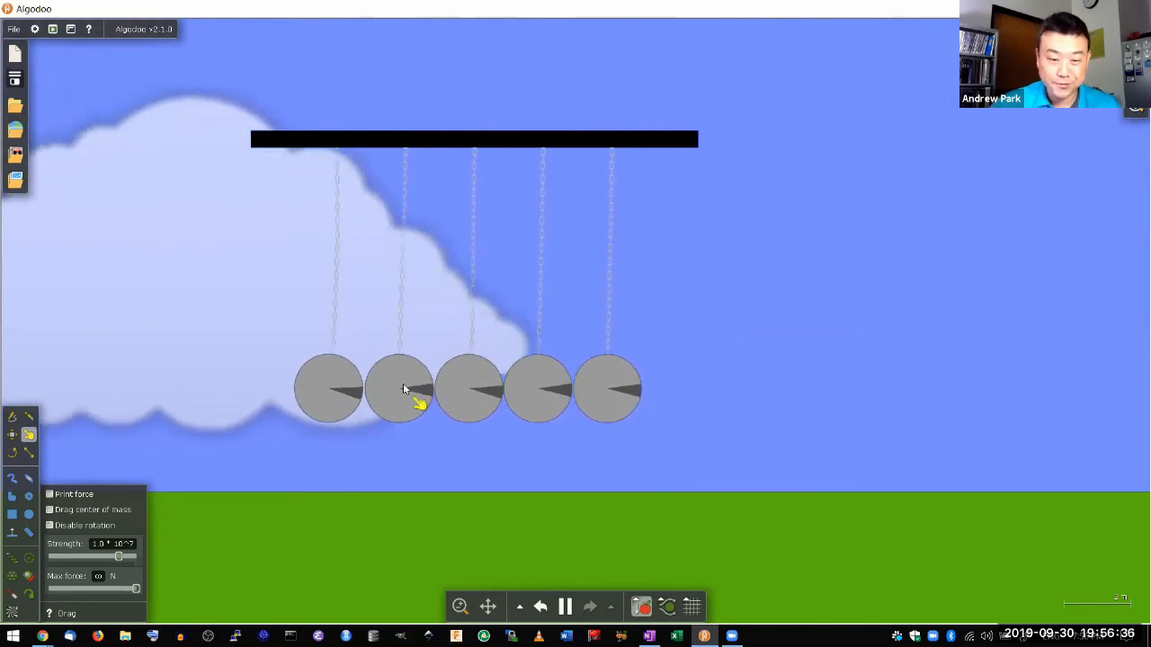
drag(403, 389, 314, 396)
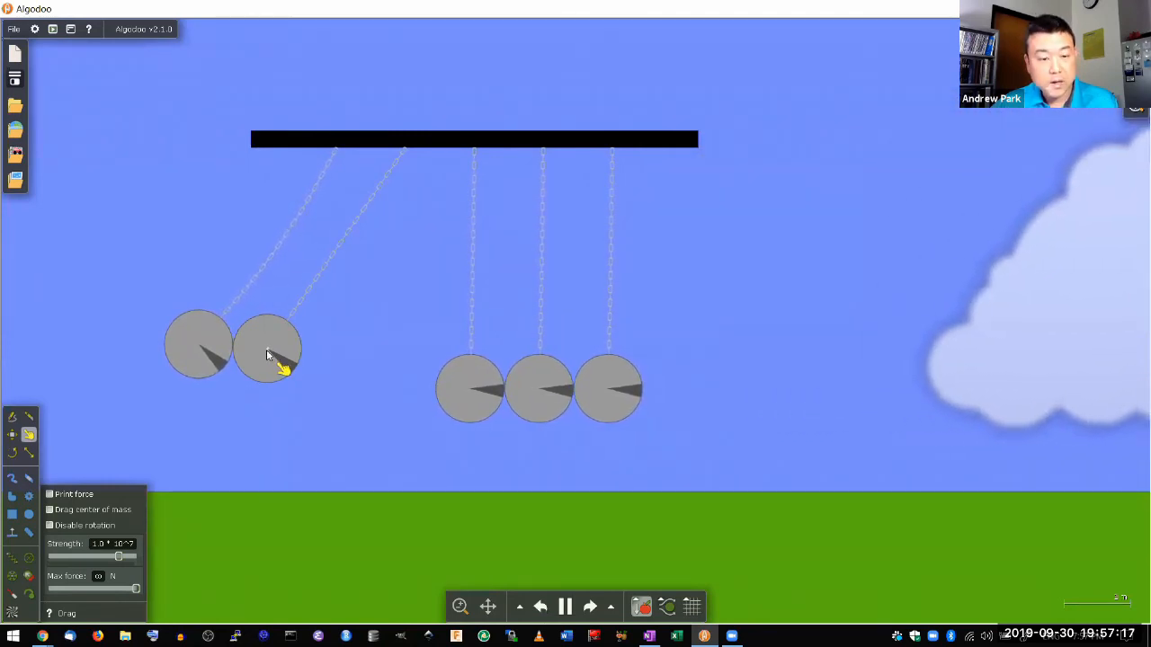
Pause and resume repeatedly to inspect the two rightmost balls swinging out, leaving it running
click(565, 606)
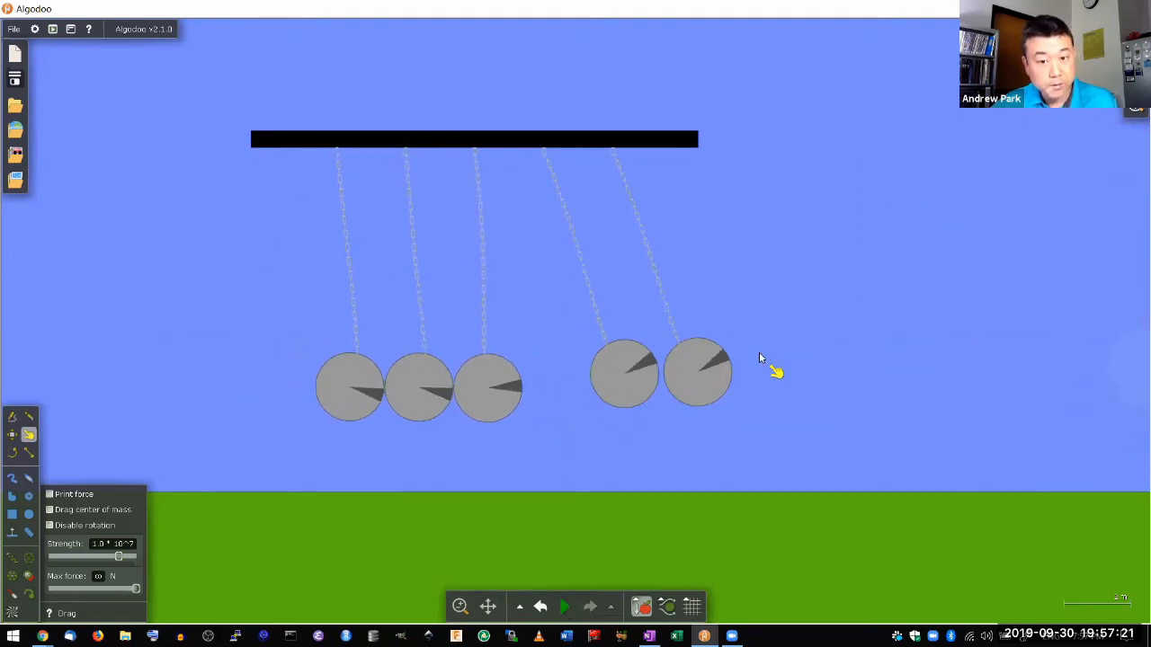
click(566, 607)
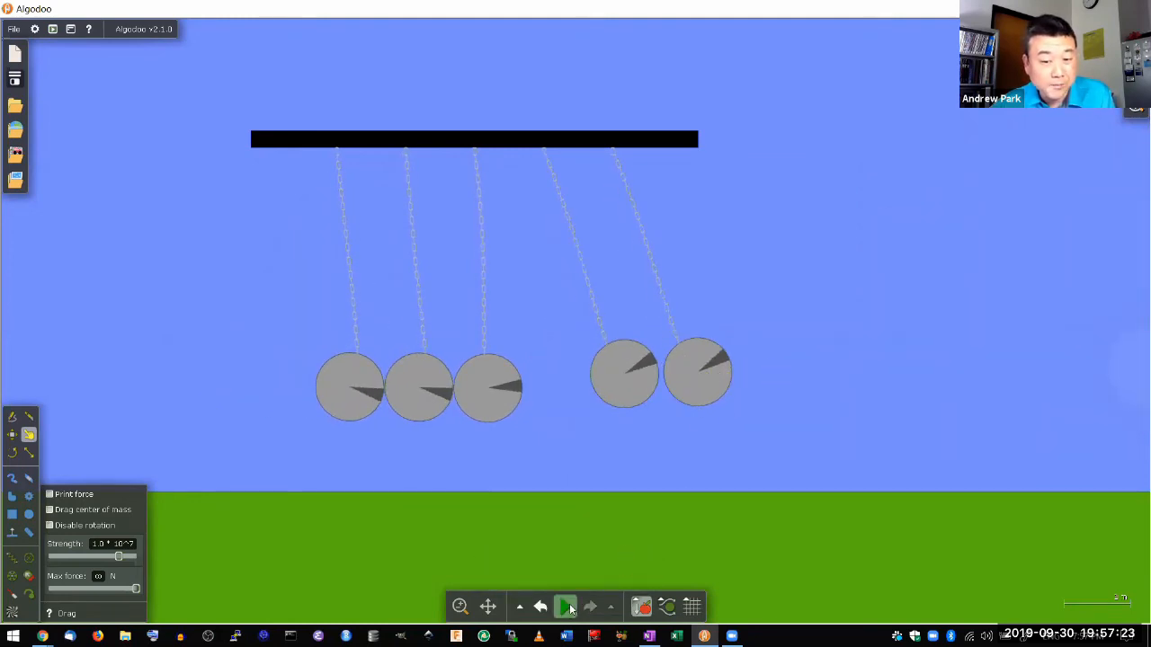
click(566, 606)
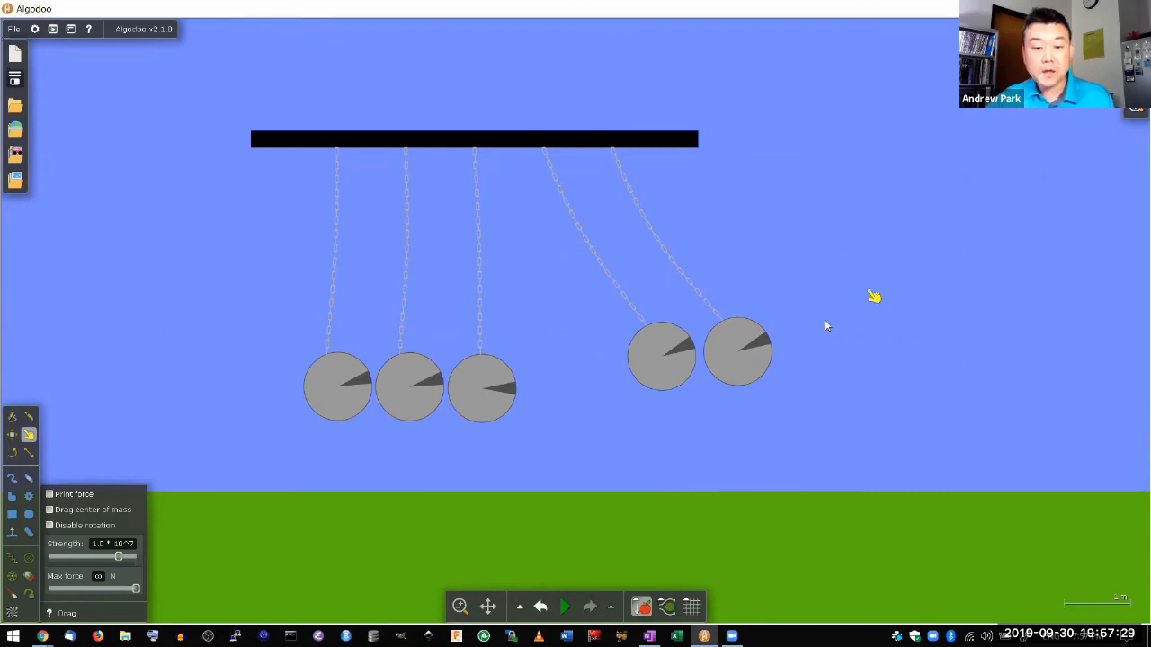
click(565, 607)
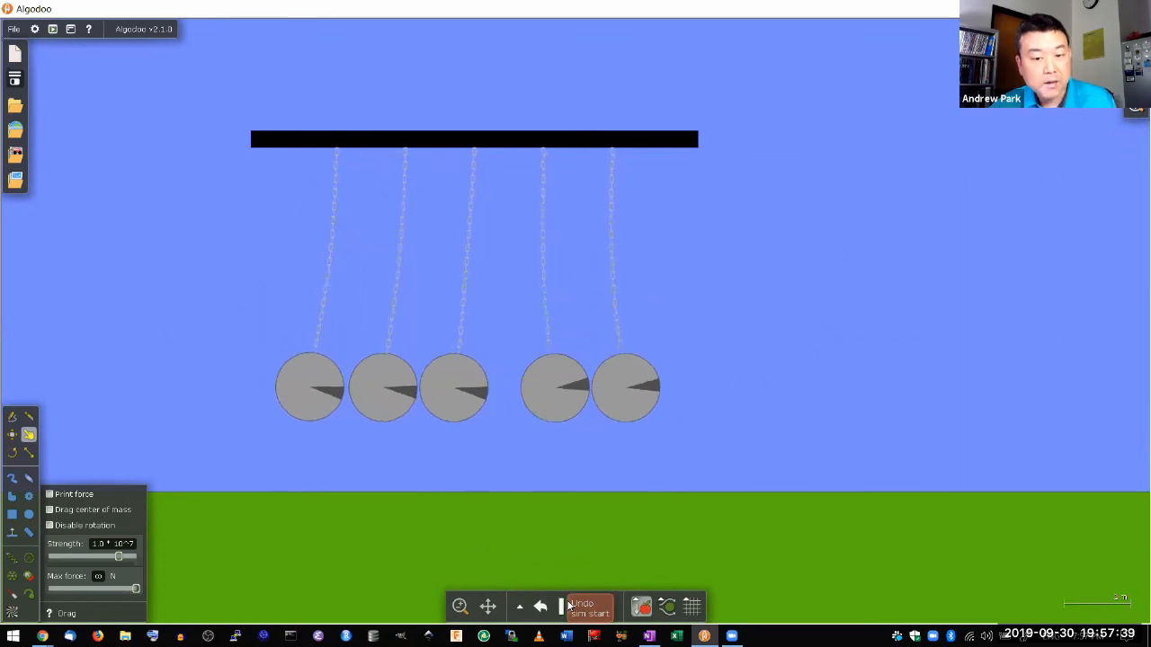
click(565, 606)
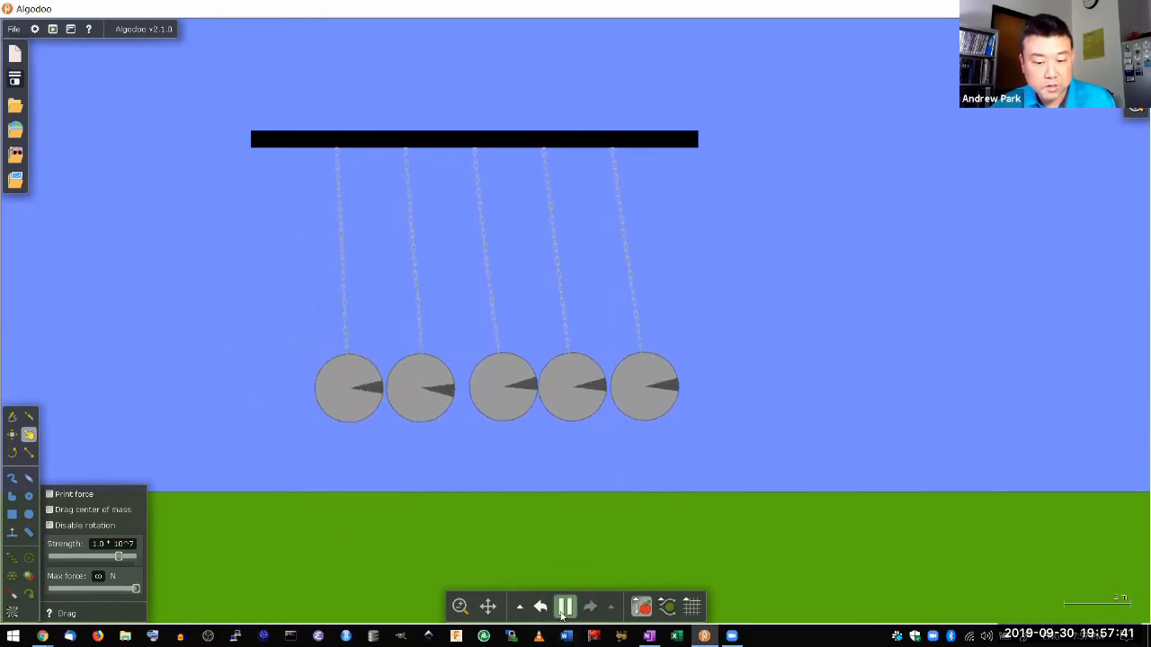